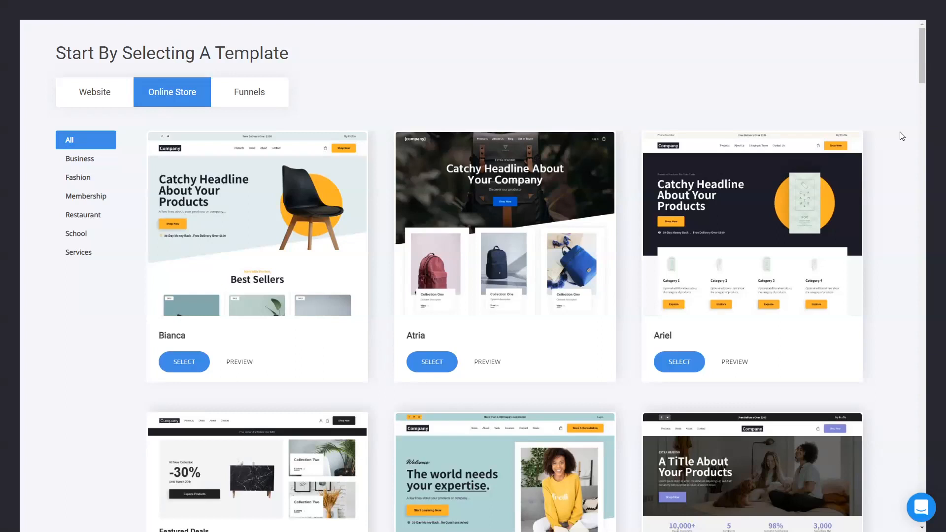
{"action": "mouse_move", "coordinate": [898, 139]}
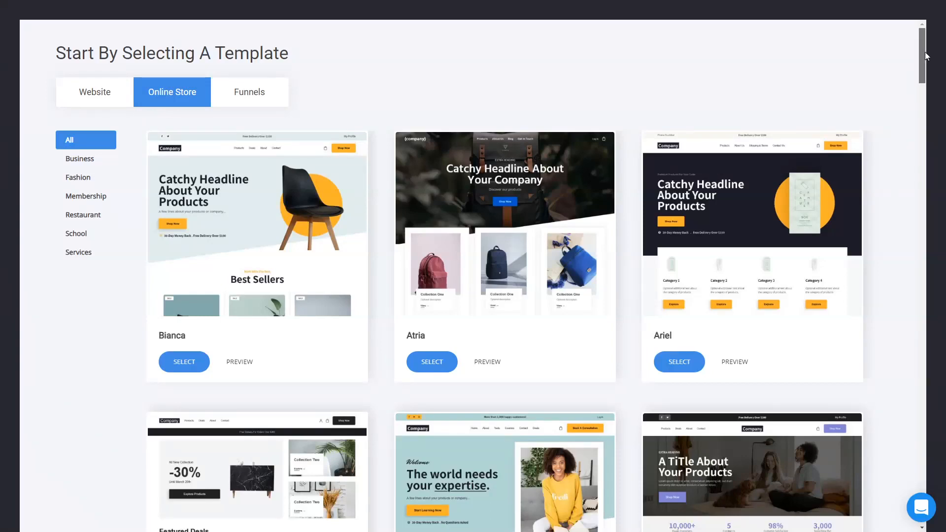
Launch a live preview of the Estela store template and scroll through its homepage.
{"action": "scroll", "scroll_direction": "down", "scroll_amount": 3}
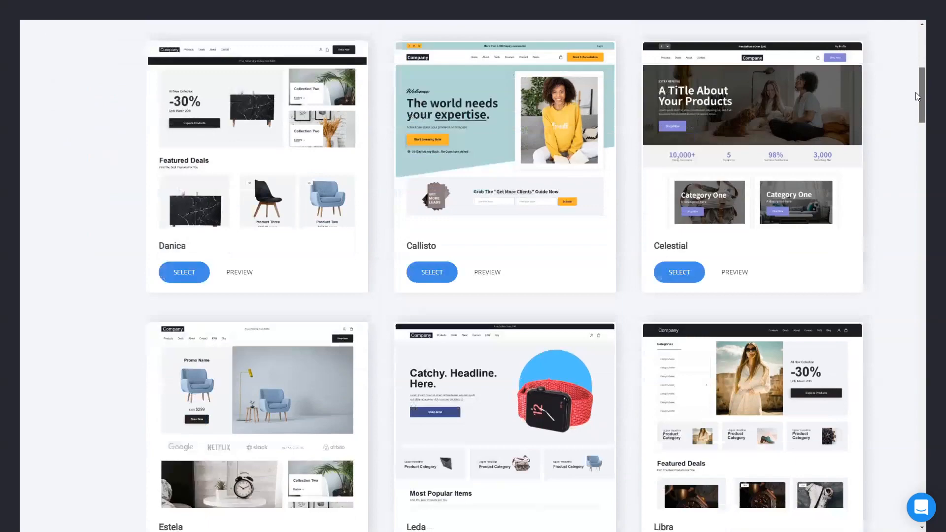
{"action": "scroll", "scroll_direction": "down", "scroll_amount": 3}
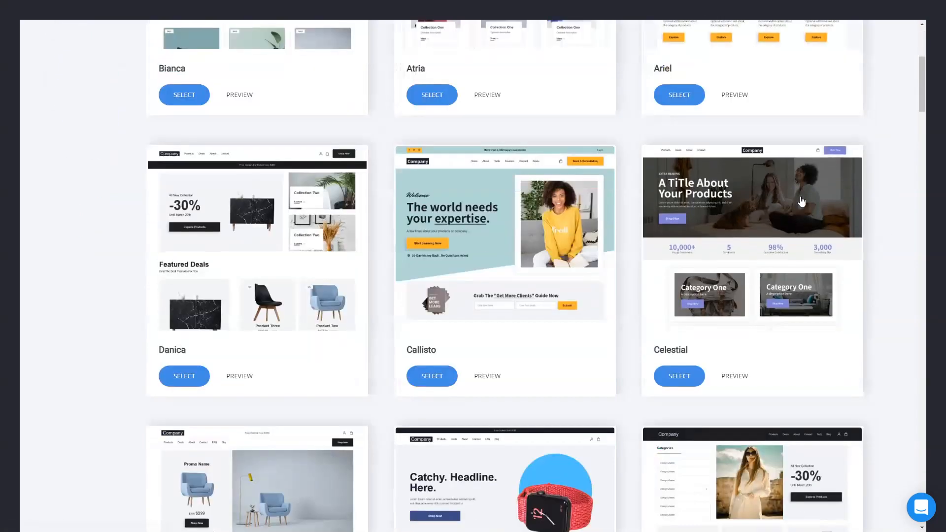
{"action": "scroll", "scroll_direction": "down", "scroll_amount": 3}
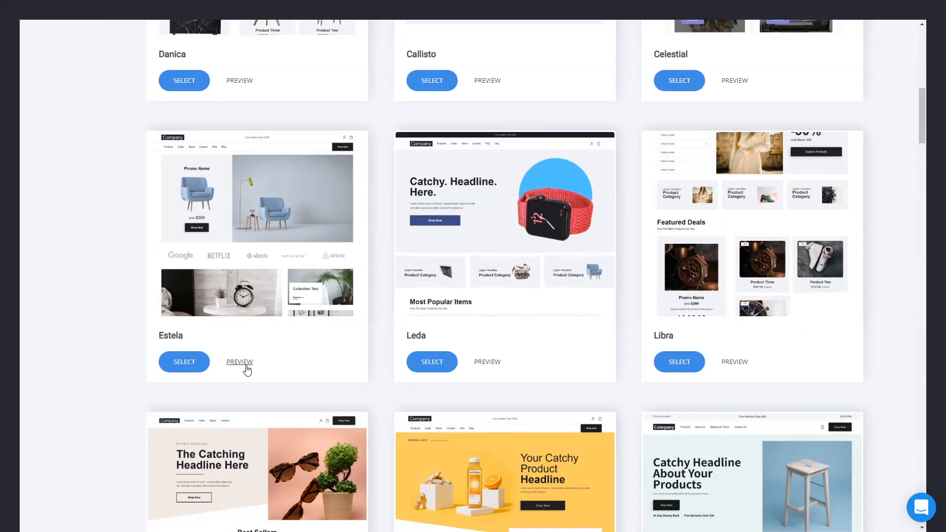
{"action": "left_click", "coordinate": [239, 361]}
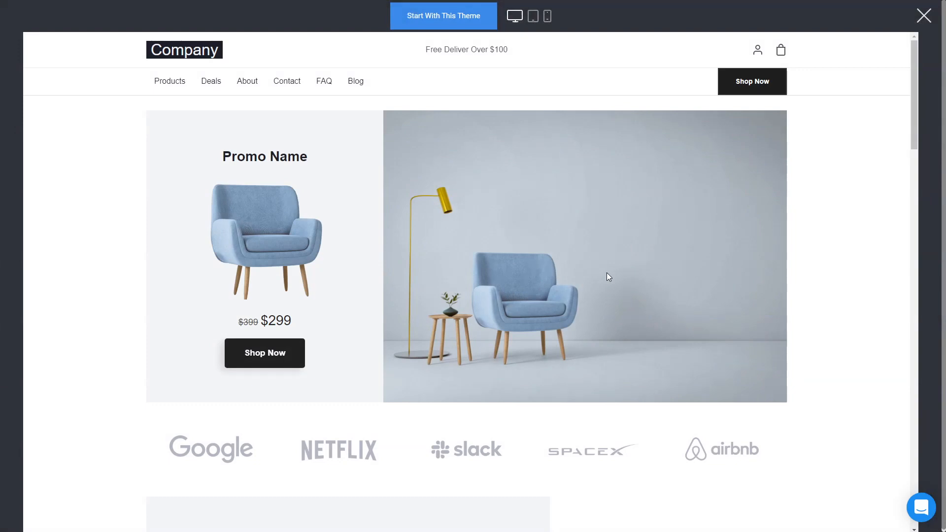
{"action": "scroll", "scroll_direction": "down", "scroll_amount": 3}
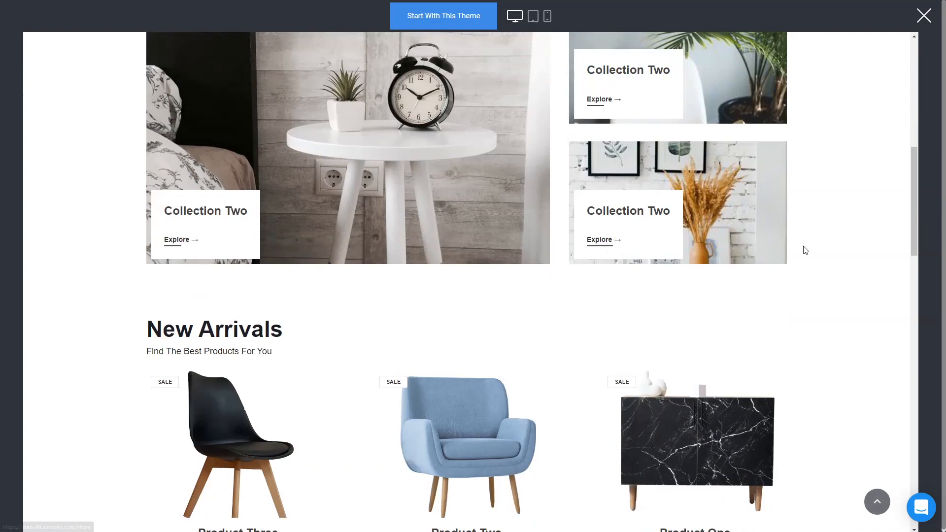
{"action": "scroll", "scroll_direction": "down", "scroll_amount": 3}
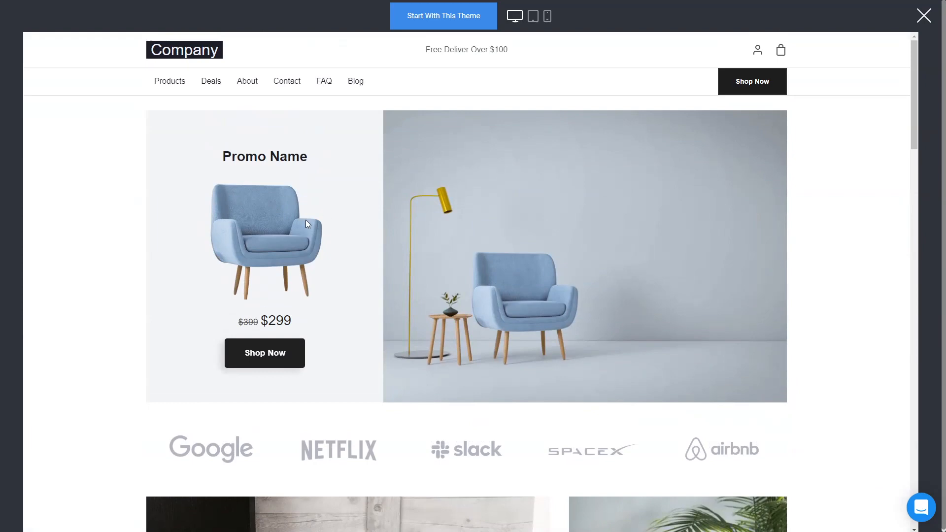
{"action": "mouse_move", "coordinate": [288, 216]}
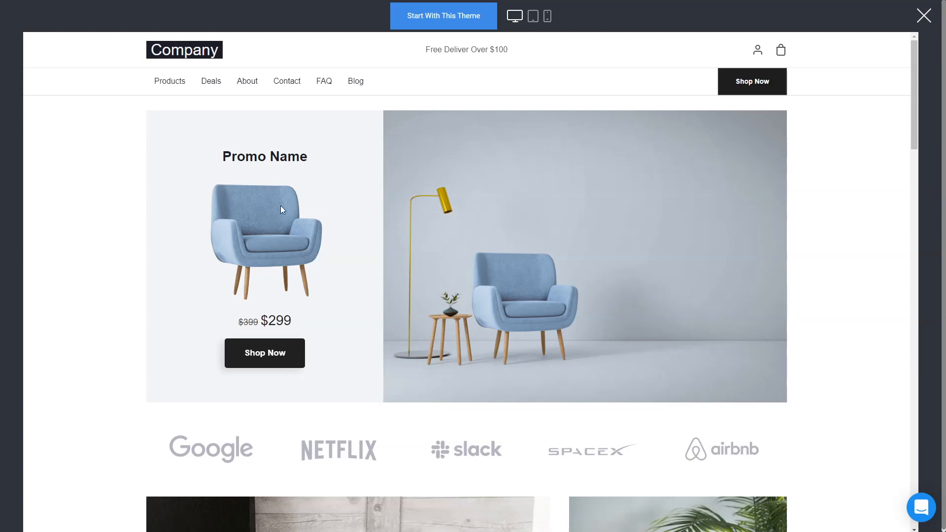
View Estela's product listing, then a single product page scrolled down to its footer.
{"action": "left_click", "coordinate": [170, 81]}
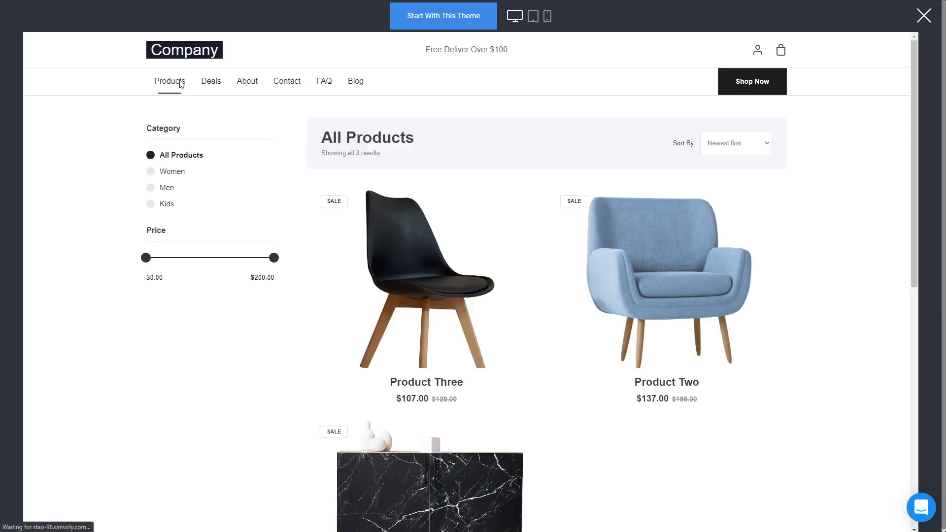
{"action": "left_click", "coordinate": [210, 81]}
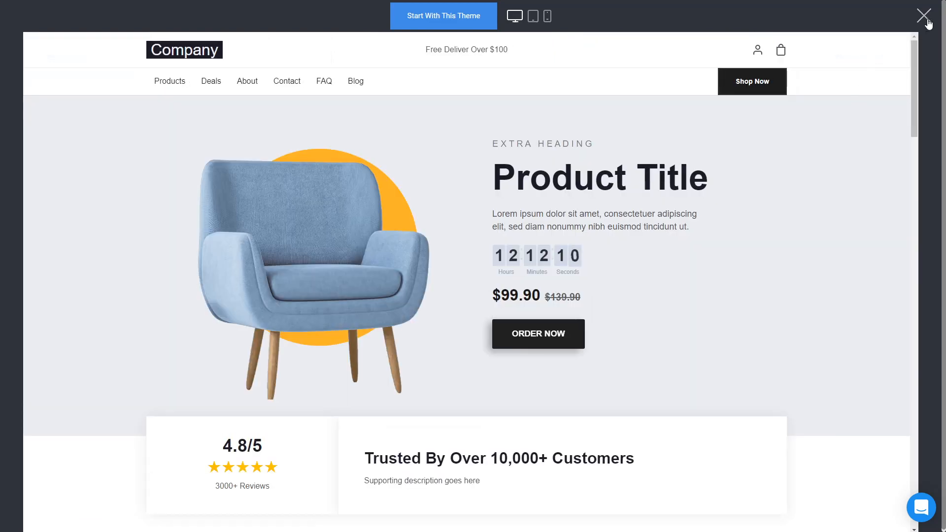
{"action": "scroll", "scroll_direction": "down", "scroll_amount": 3}
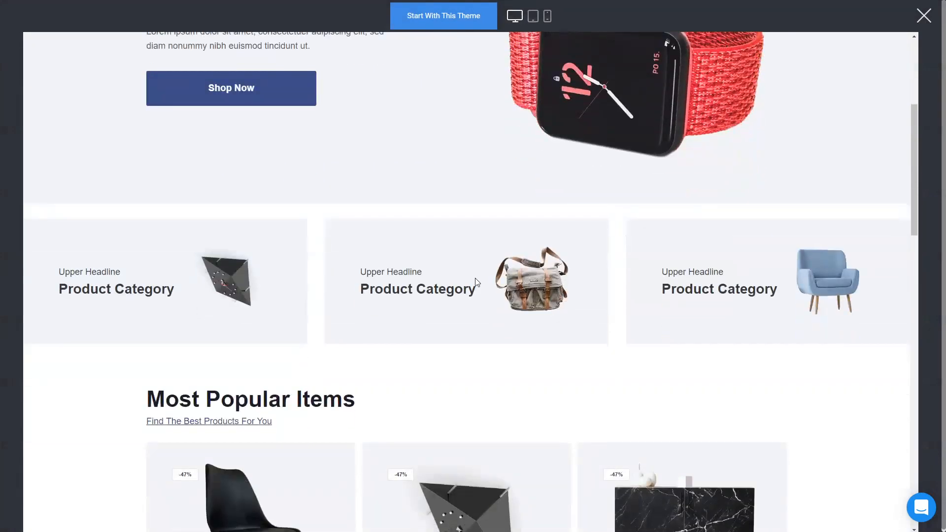
{"action": "scroll", "scroll_direction": "down", "scroll_amount": 3}
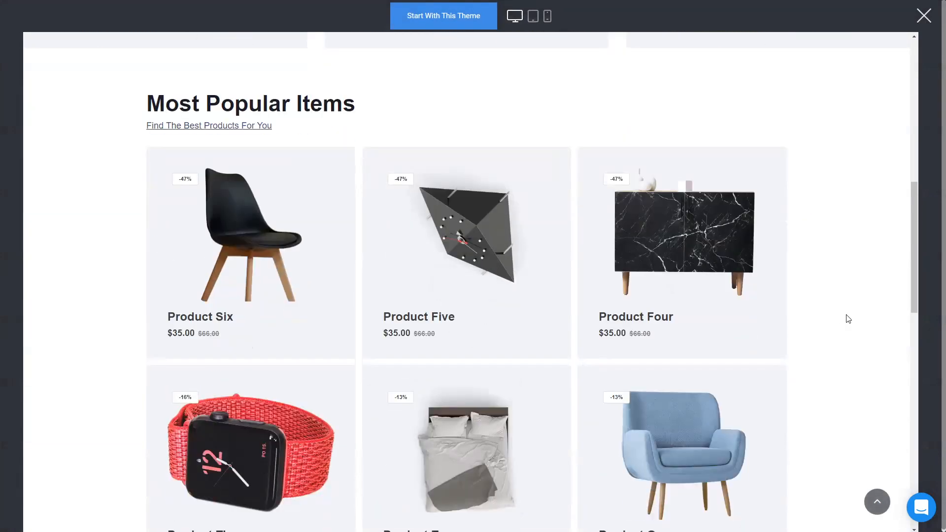
{"action": "scroll", "scroll_direction": "down", "scroll_amount": 3}
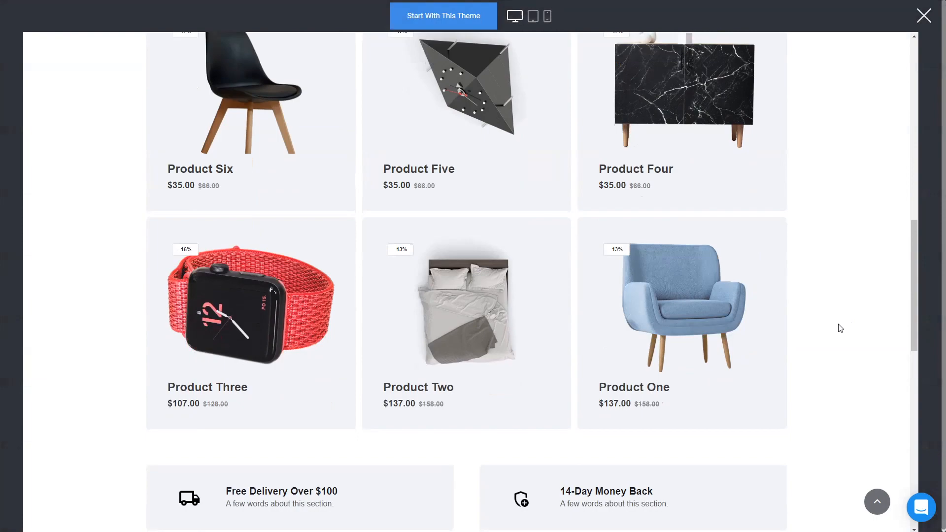
{"action": "scroll", "scroll_direction": "down", "scroll_amount": 3}
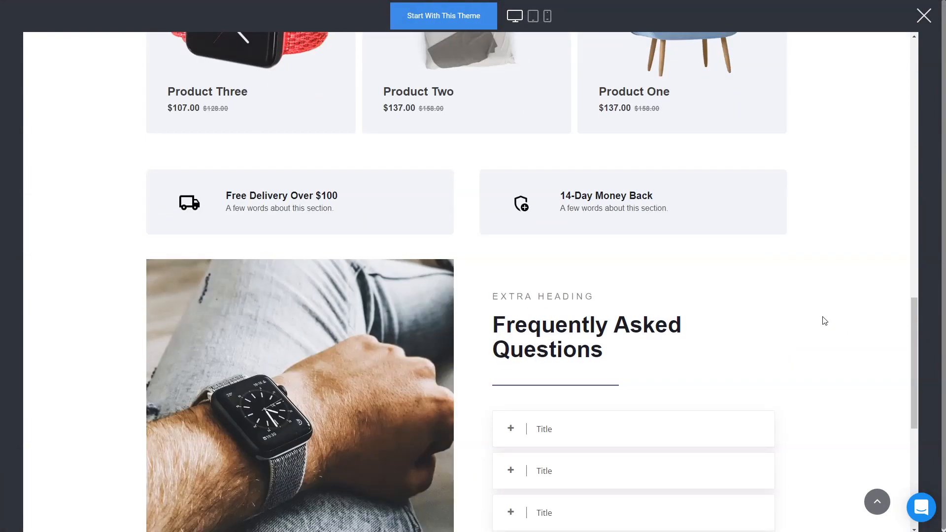
{"action": "scroll", "scroll_direction": "down", "scroll_amount": 3}
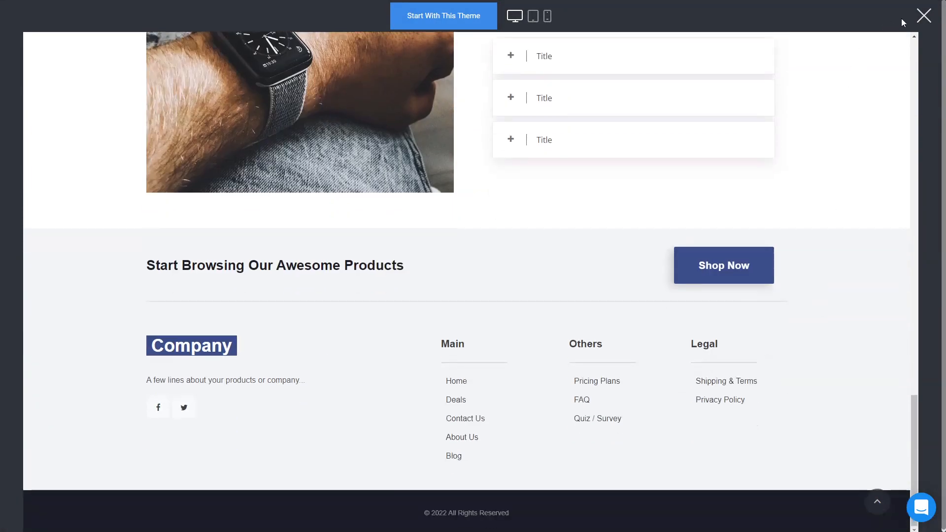
Close the Estela preview and browse the Libra template preview's featured deals.
{"action": "left_click", "coordinate": [922, 15]}
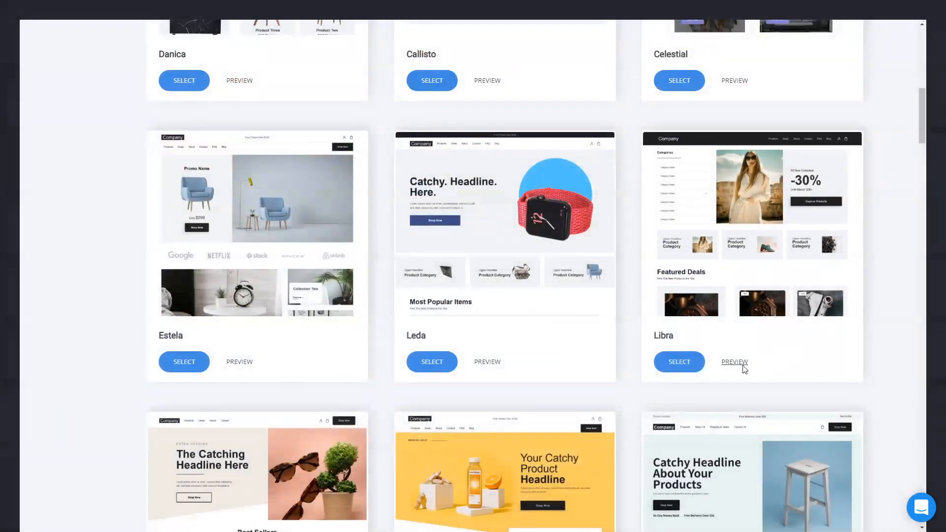
{"action": "left_click", "coordinate": [734, 362]}
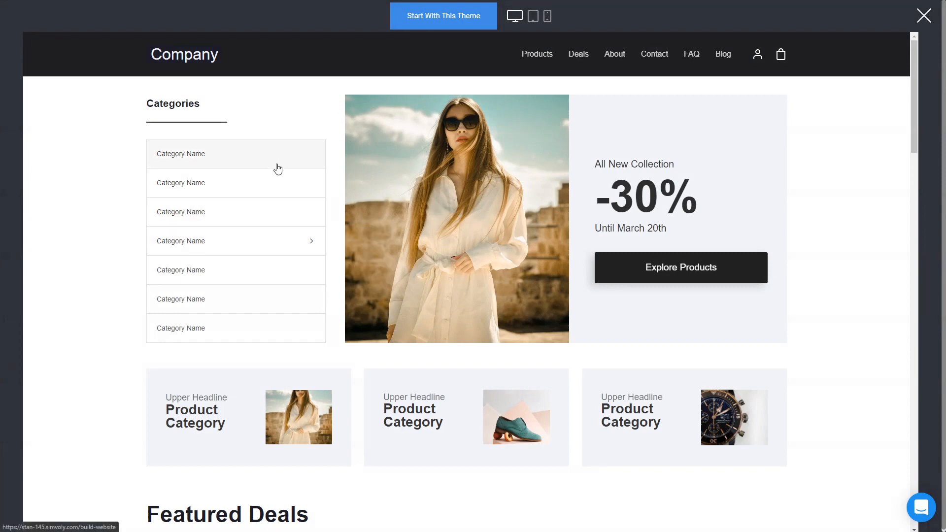
{"action": "scroll", "scroll_direction": "down", "scroll_amount": 3}
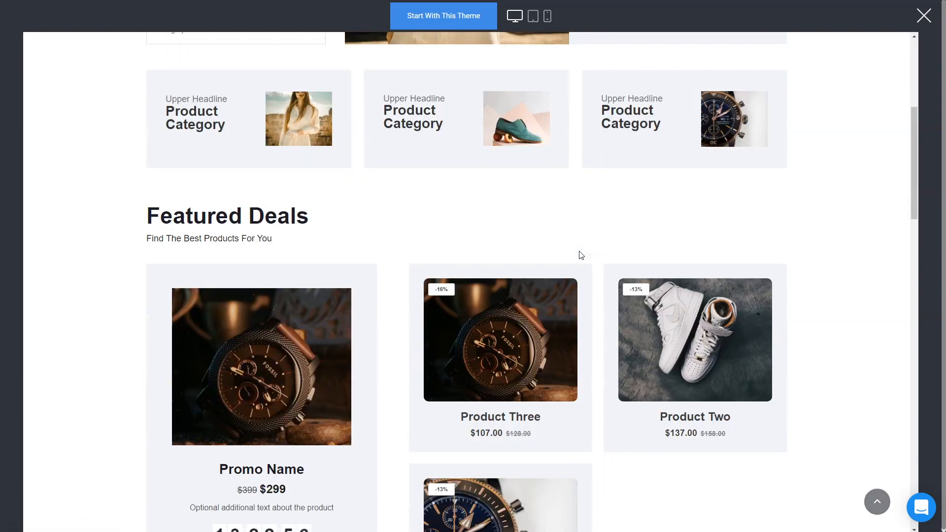
{"action": "scroll", "scroll_direction": "down", "scroll_amount": 3}
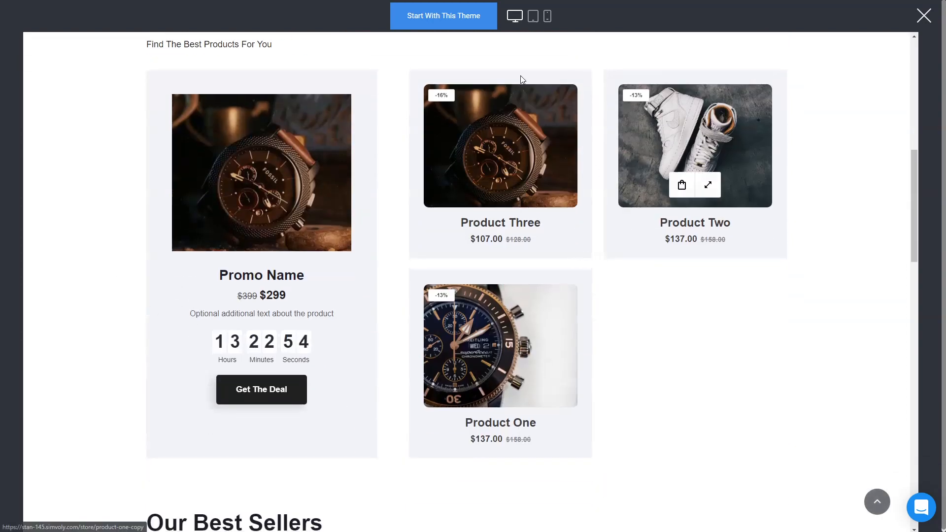
{"action": "scroll", "scroll_direction": "down", "scroll_amount": 3}
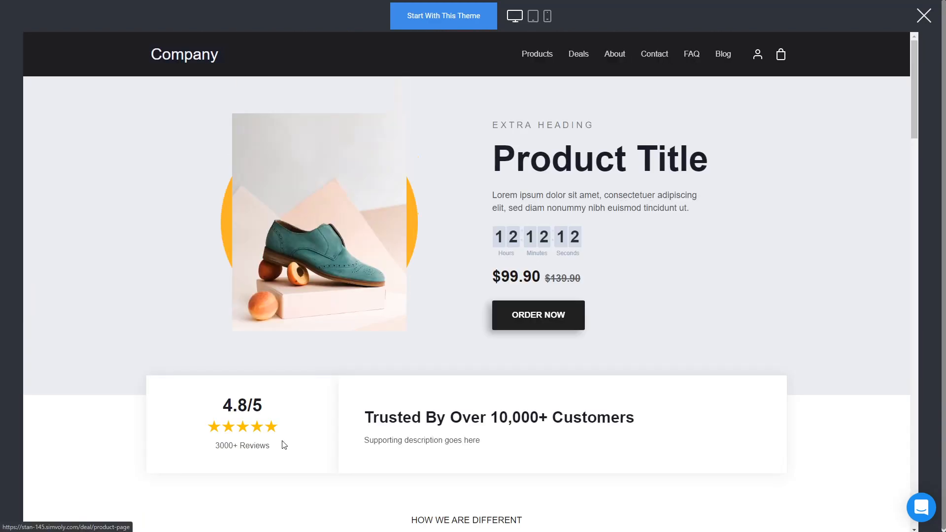
{"action": "mouse_move", "coordinate": [378, 344]}
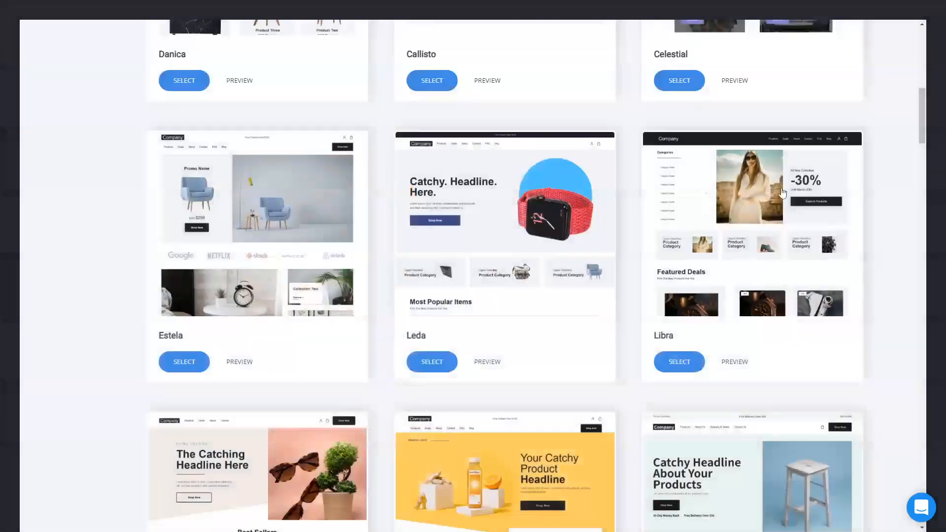
Preview the Kamaria juice store template and look through its Best Sellers section.
{"action": "scroll", "scroll_direction": "down", "scroll_amount": 3}
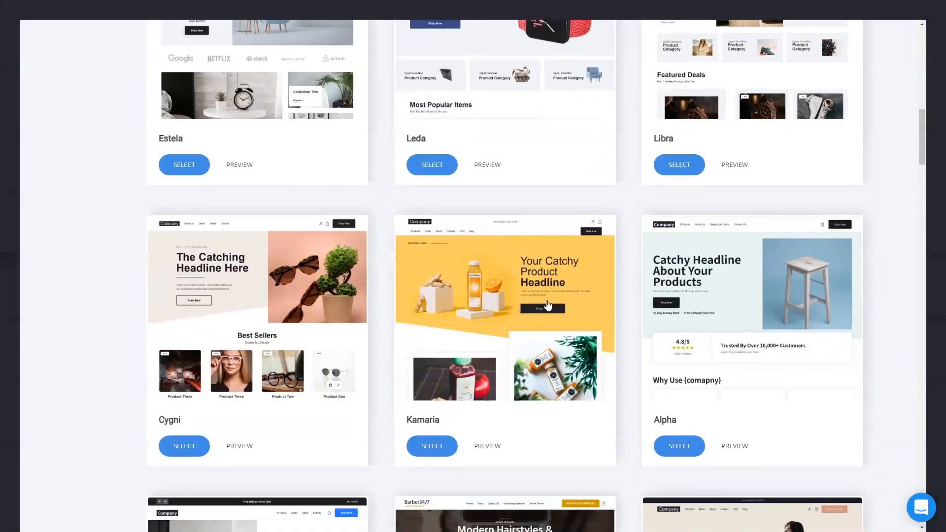
{"action": "left_click", "coordinate": [486, 446]}
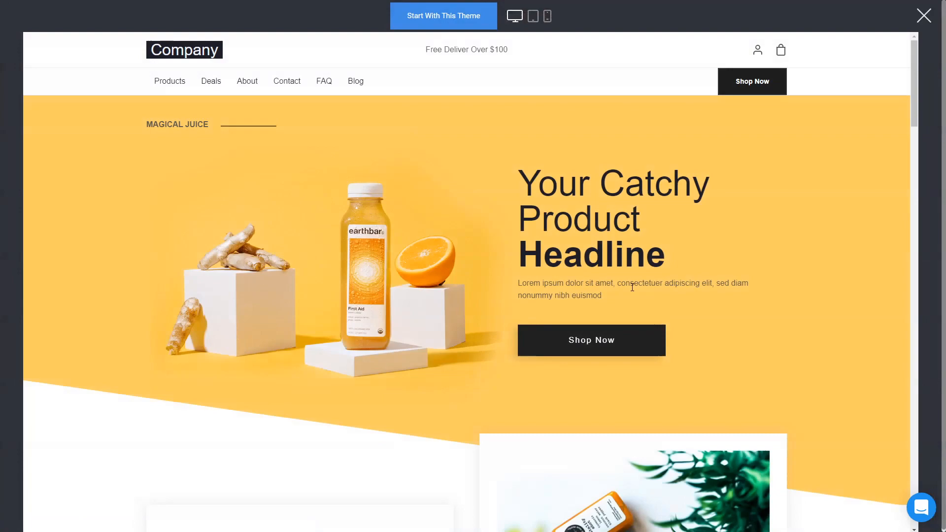
{"action": "scroll", "scroll_direction": "down", "scroll_amount": 3}
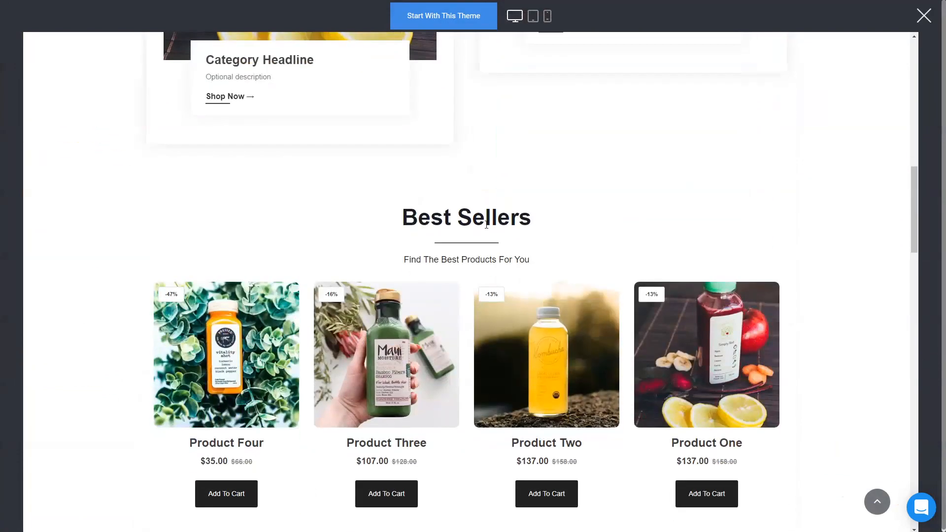
{"action": "left_click", "coordinate": [546, 355]}
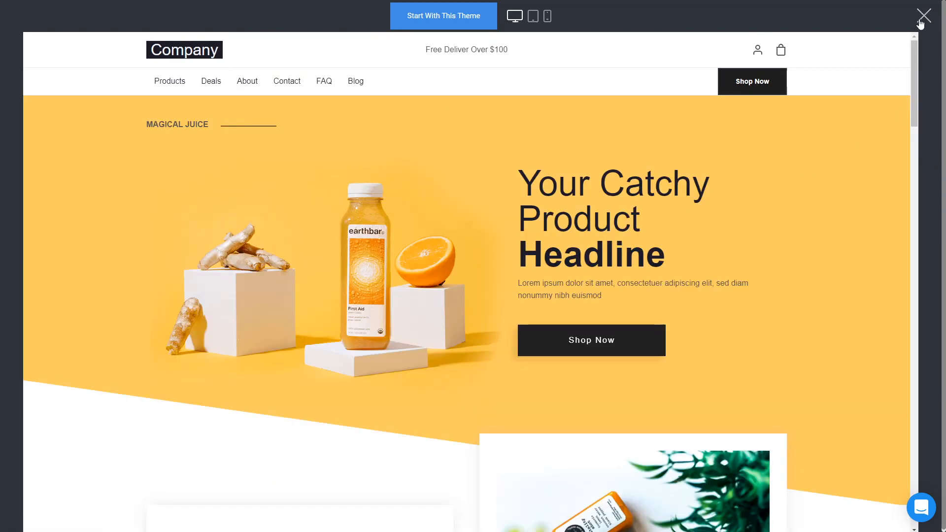
Close the juice preview and select the fitness template to start a new site in the builder.
{"action": "left_click", "coordinate": [922, 16]}
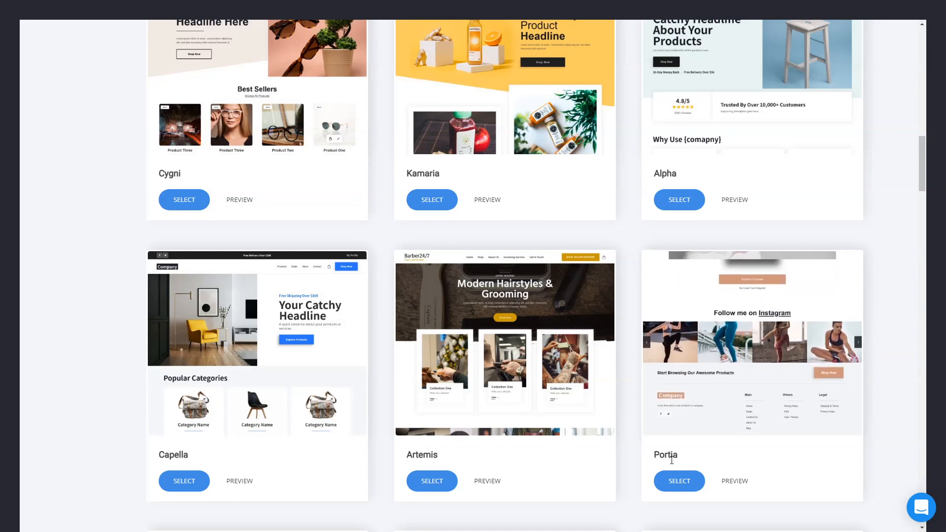
{"action": "left_click", "coordinate": [678, 480]}
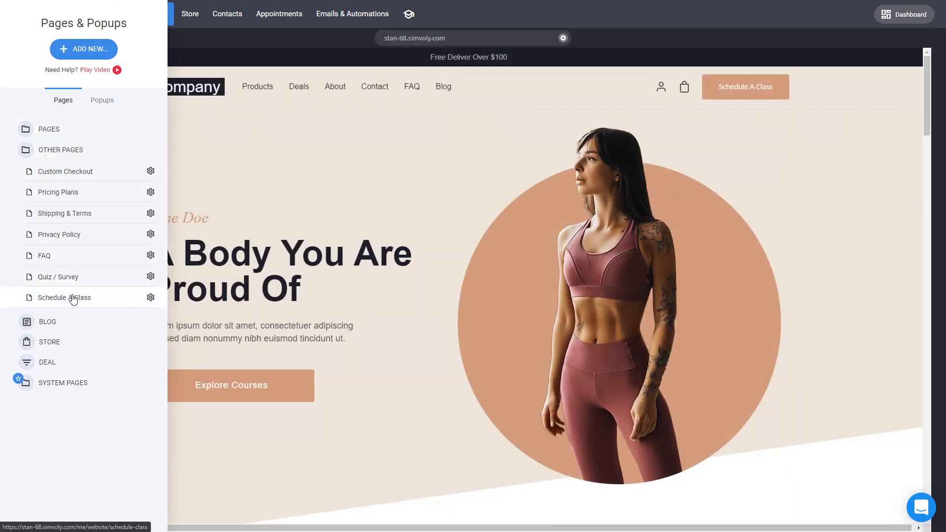
{"action": "mouse_move", "coordinate": [72, 298]}
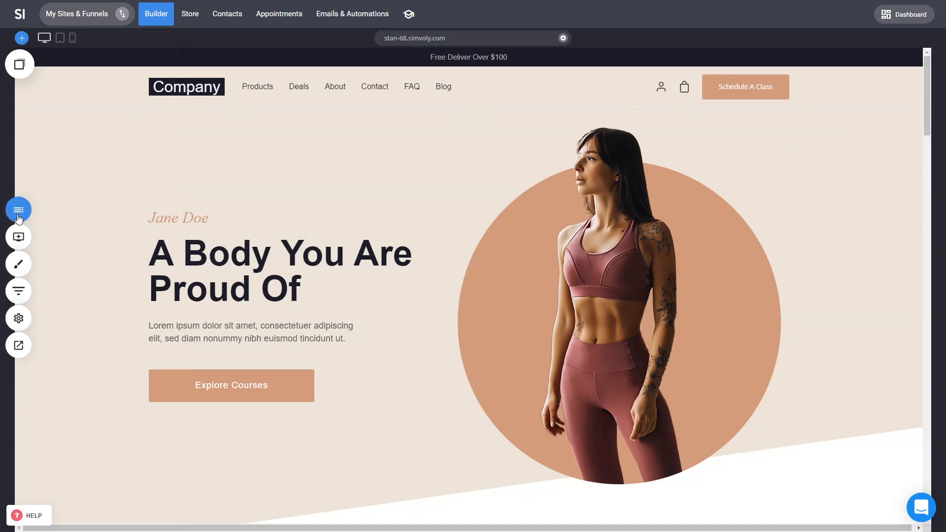
Switch the builder to the Schedule A Class page via the Pages & Popups list.
{"action": "left_click", "coordinate": [18, 210]}
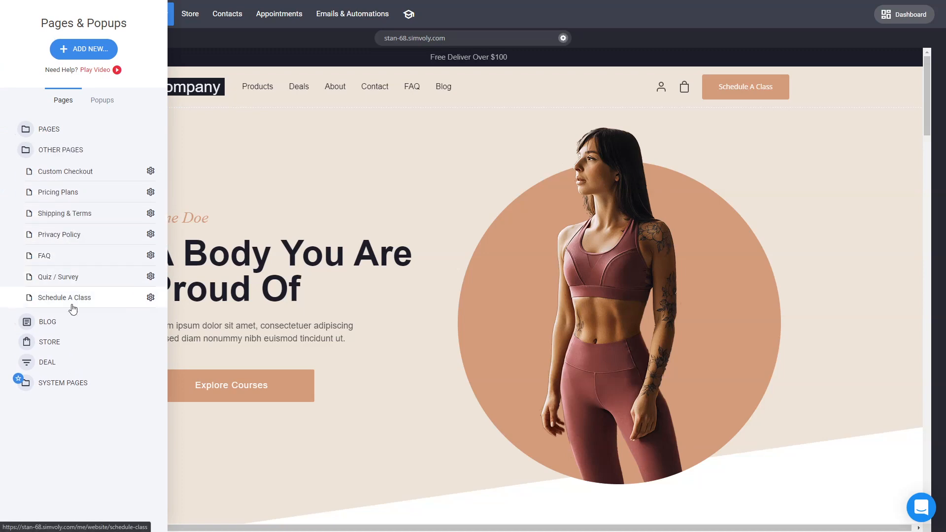
{"action": "left_click", "coordinate": [64, 297]}
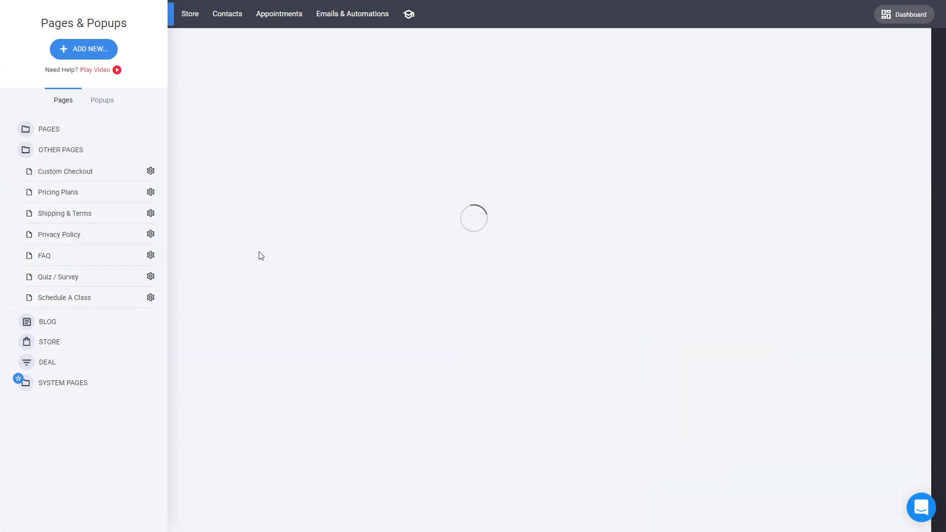
{"action": "left_click", "coordinate": [64, 296]}
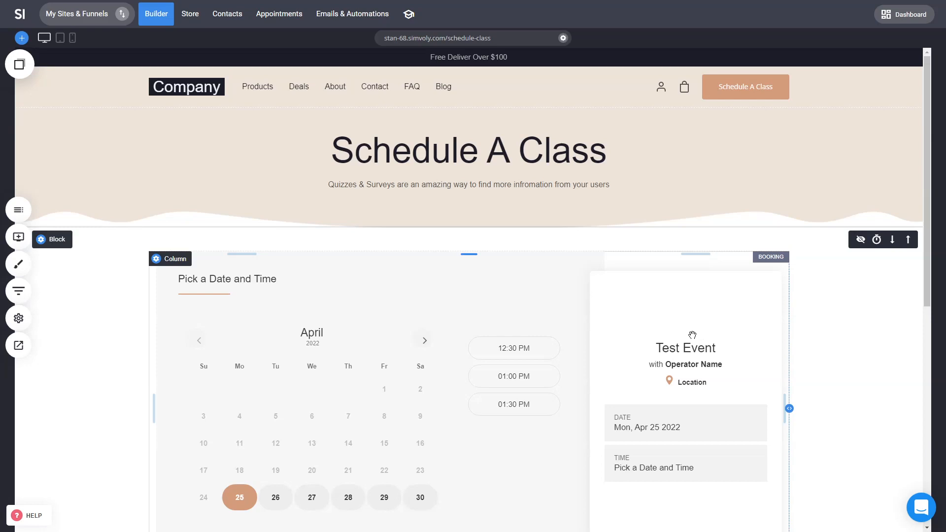
Scroll through the fitness homepage sections down to the deal page, then return to the homepage.
{"action": "left_click", "coordinate": [155, 13]}
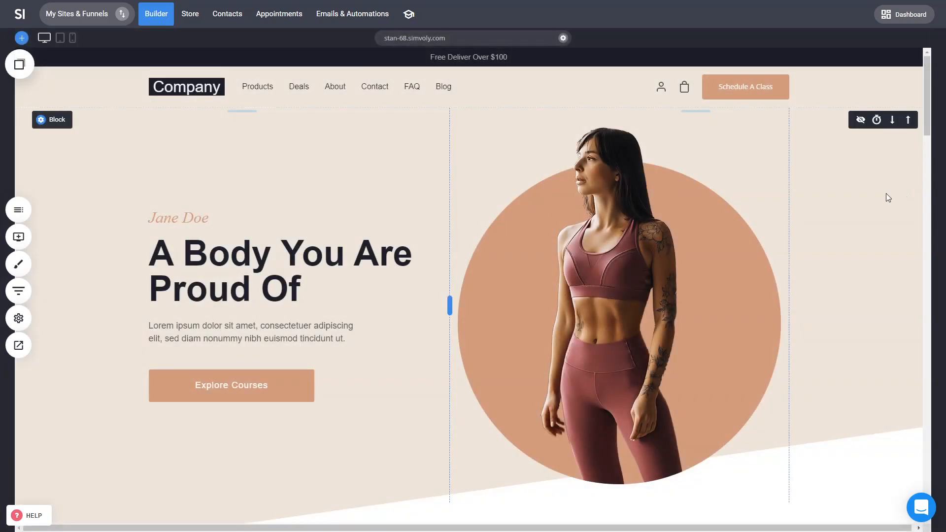
{"action": "scroll", "scroll_direction": "down", "scroll_amount": 3}
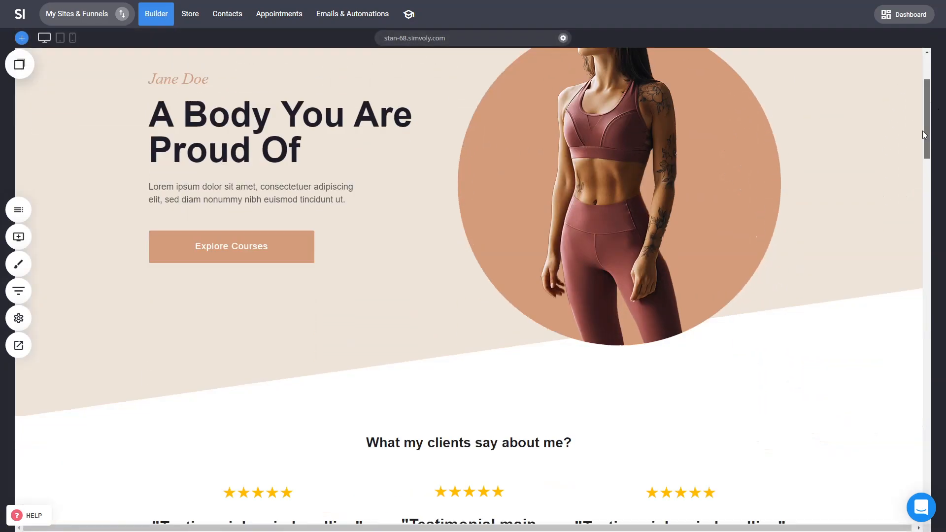
{"action": "scroll", "scroll_direction": "down", "scroll_amount": 3}
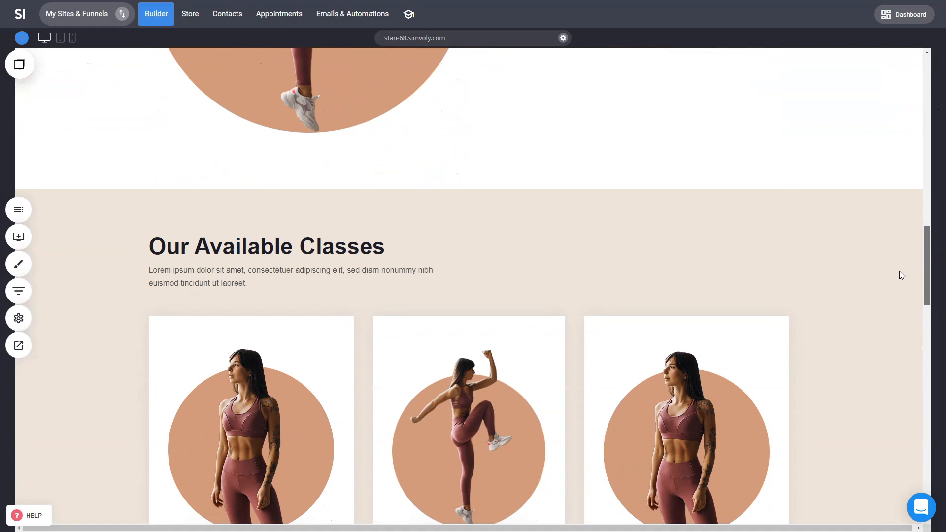
{"action": "scroll", "scroll_direction": "down", "scroll_amount": 3}
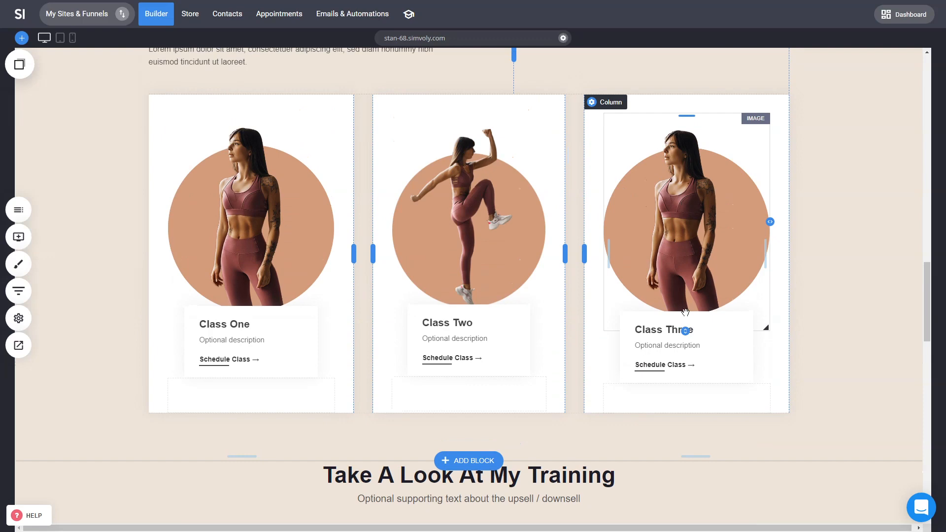
{"action": "scroll", "scroll_direction": "down", "scroll_amount": 3}
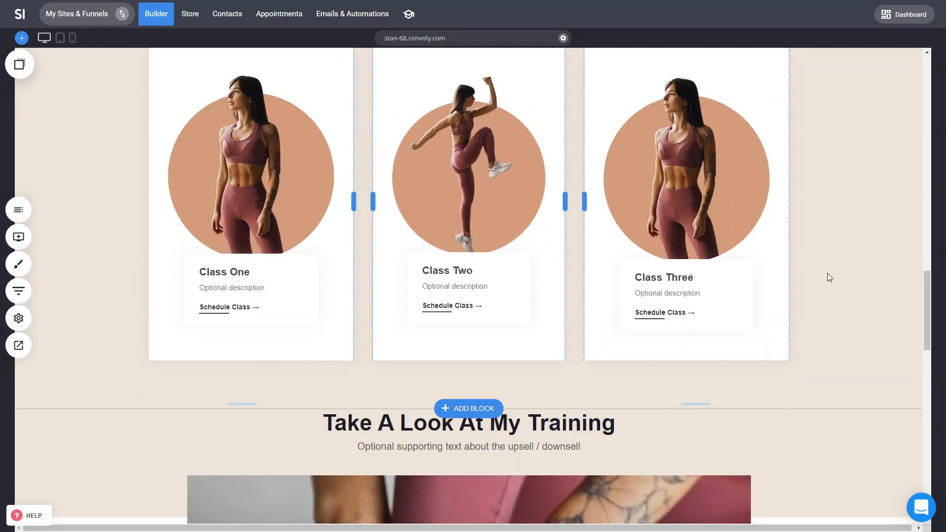
{"action": "scroll", "scroll_direction": "down", "scroll_amount": 3}
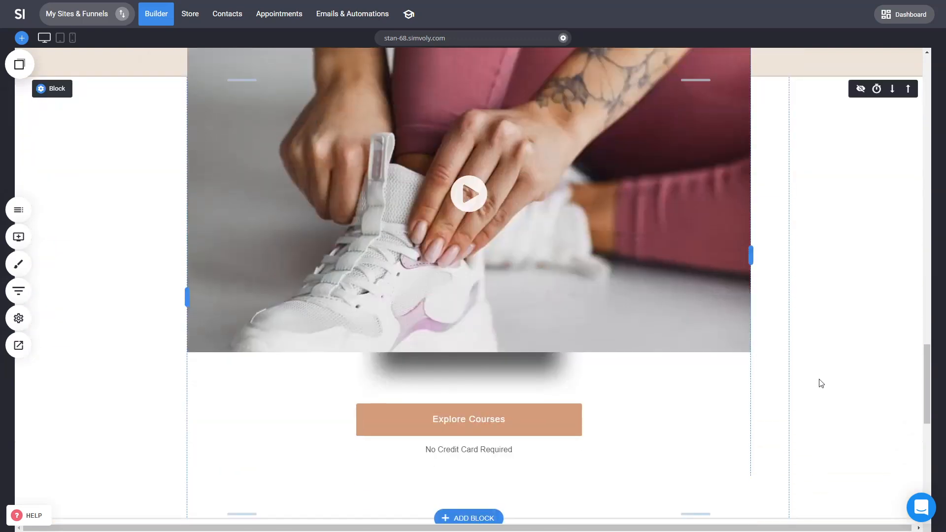
{"action": "scroll", "scroll_direction": "down", "scroll_amount": 3}
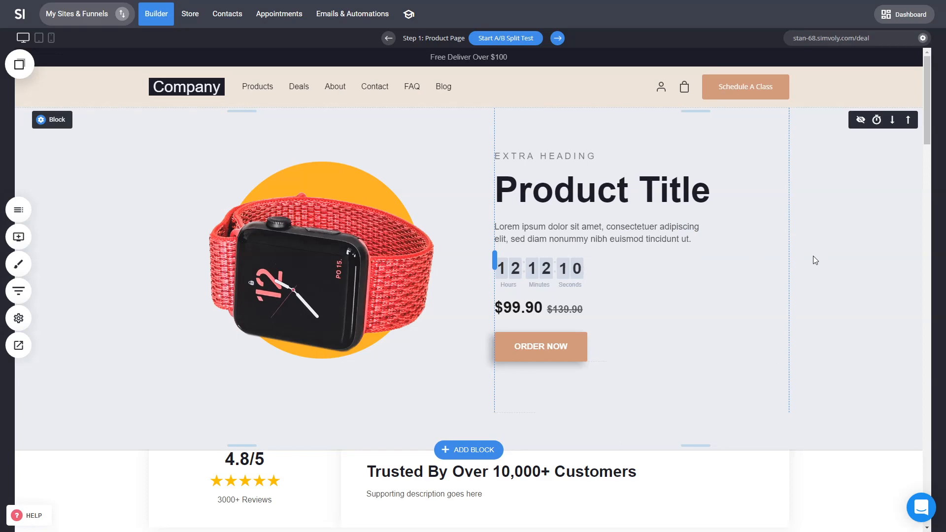
{"action": "scroll", "scroll_direction": "down", "scroll_amount": 3}
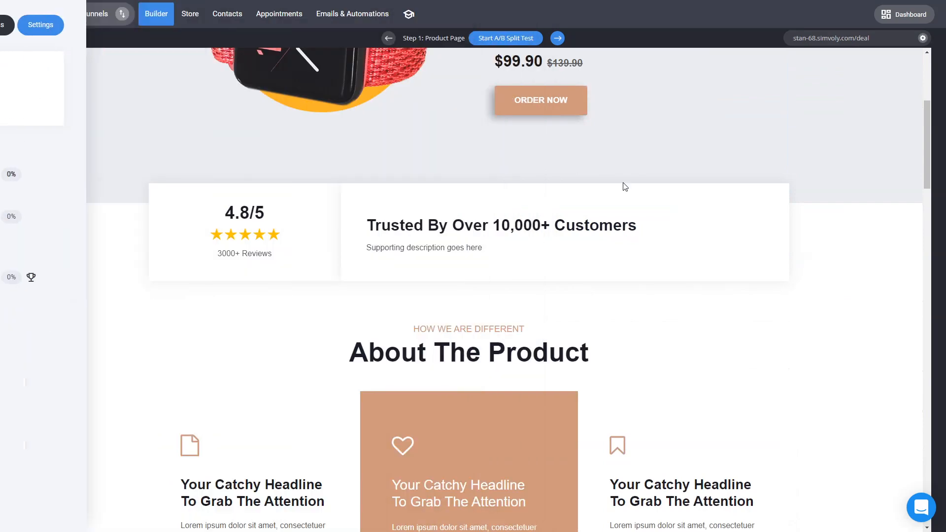
{"action": "left_click", "coordinate": [156, 14]}
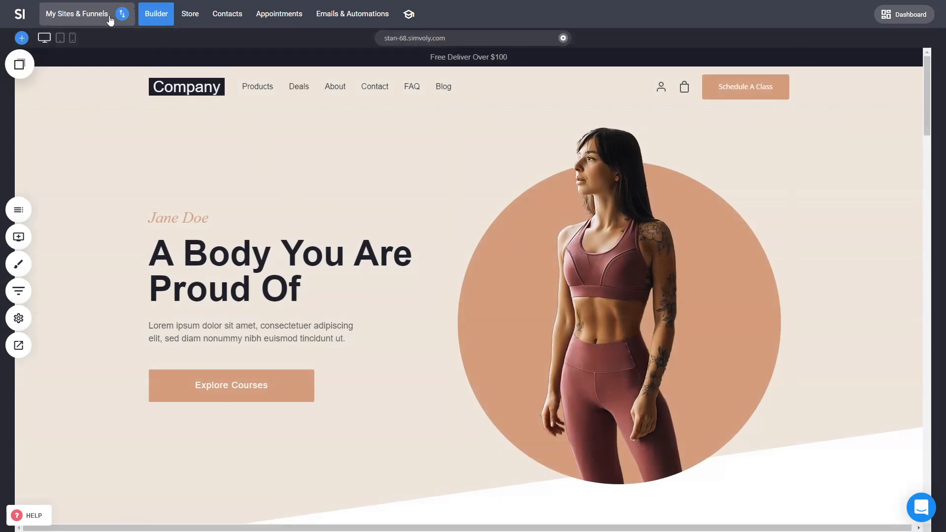
{"action": "left_click", "coordinate": [77, 13]}
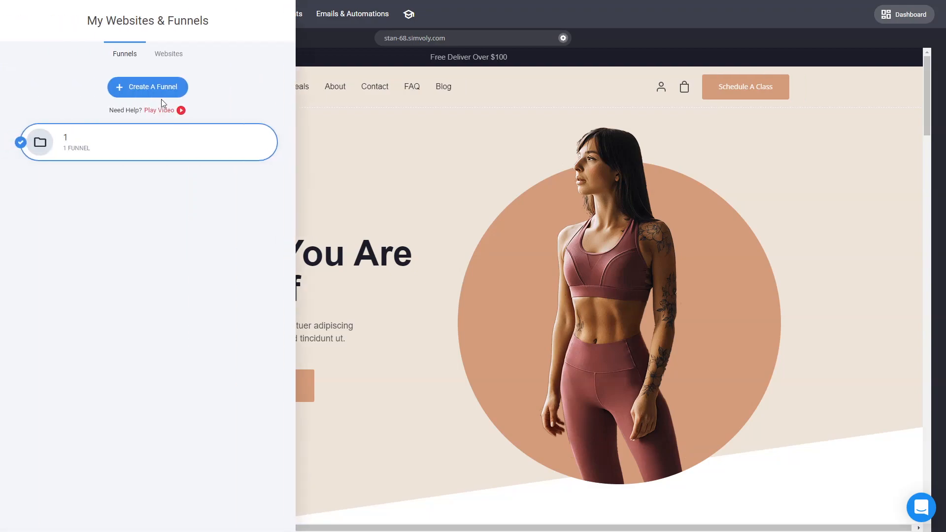
{"action": "left_click", "coordinate": [147, 86]}
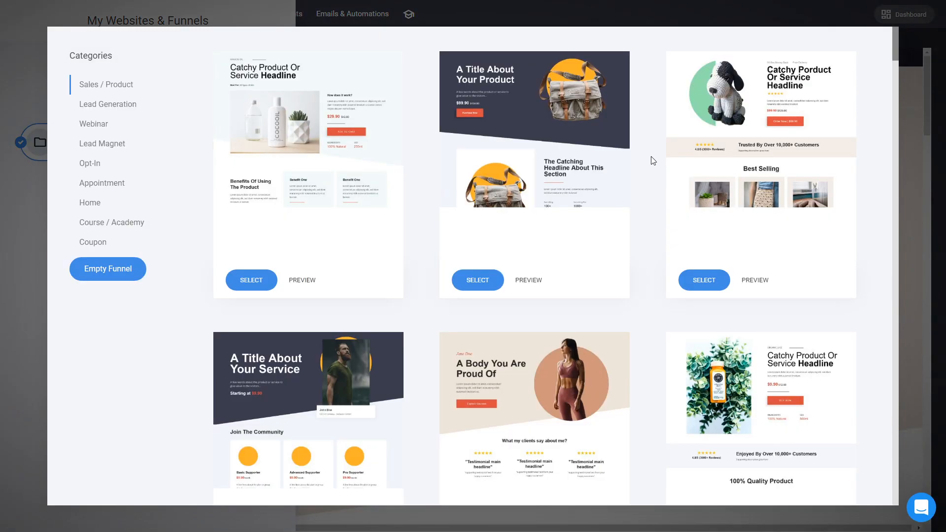
{"action": "scroll", "scroll_direction": "down", "scroll_amount": 3}
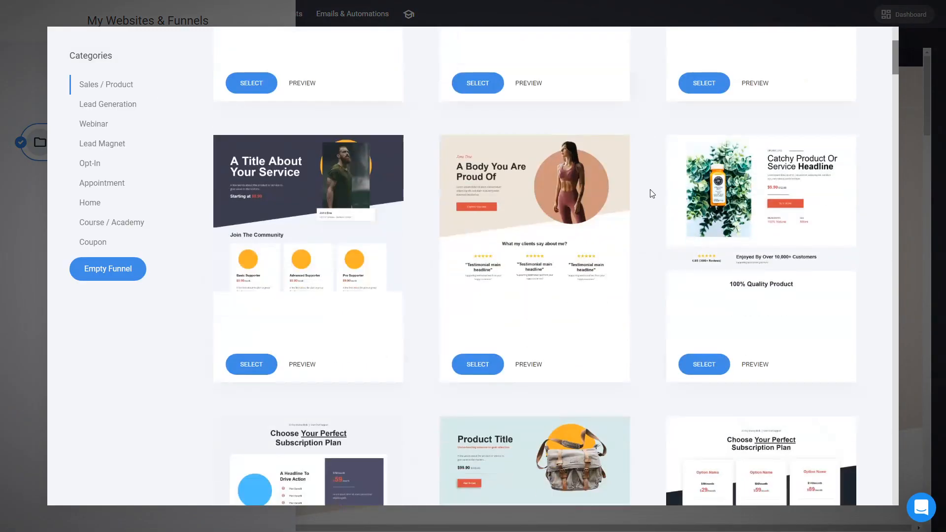
{"action": "scroll", "scroll_direction": "down", "scroll_amount": 3}
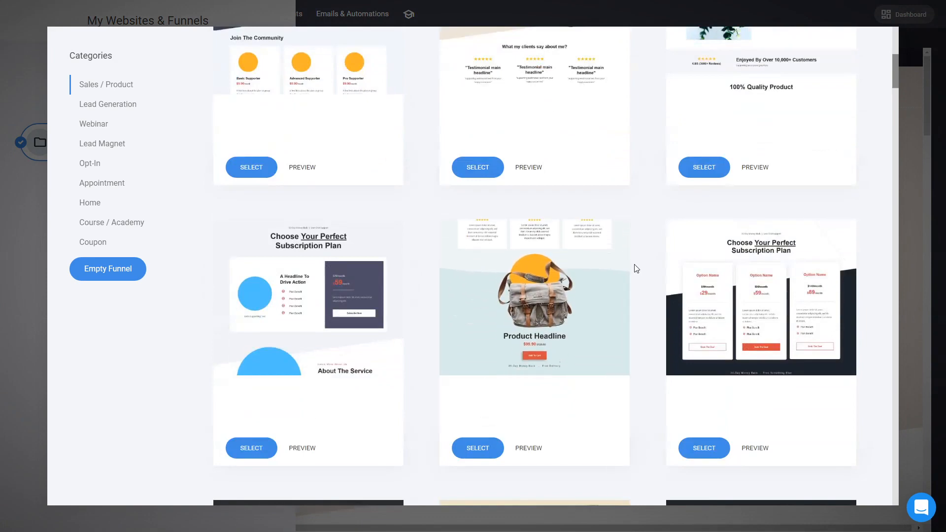
{"action": "scroll", "scroll_direction": "down", "scroll_amount": 3}
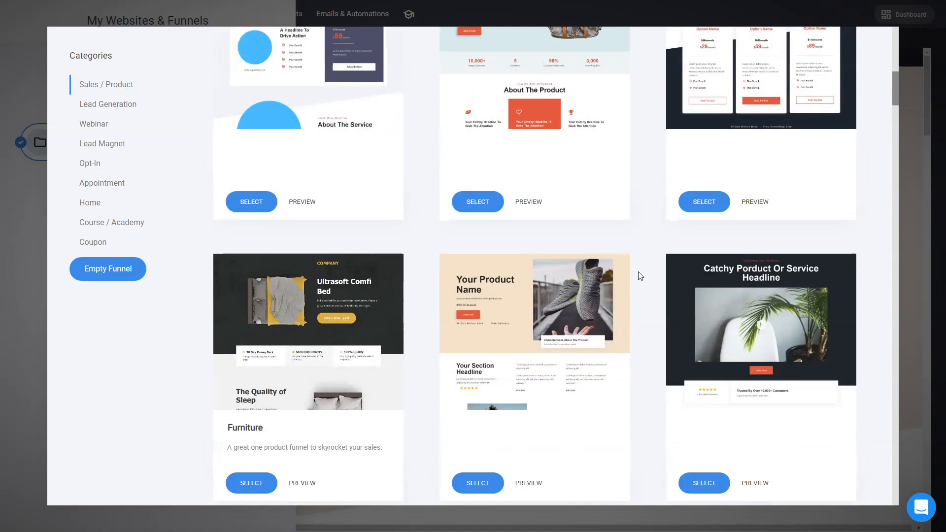
{"action": "scroll", "scroll_direction": "down", "scroll_amount": 3}
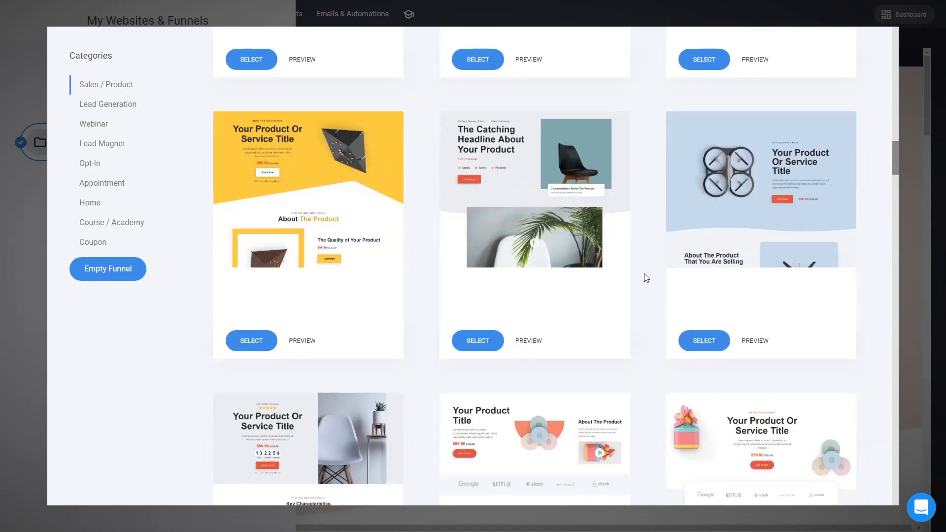
{"action": "scroll", "scroll_direction": "down", "scroll_amount": 3}
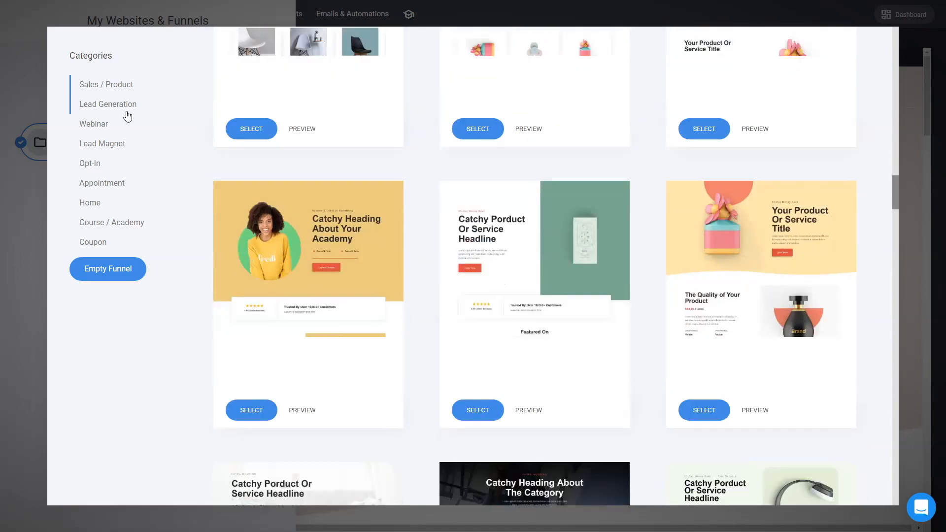
{"action": "scroll", "scroll_direction": "down", "scroll_amount": 3}
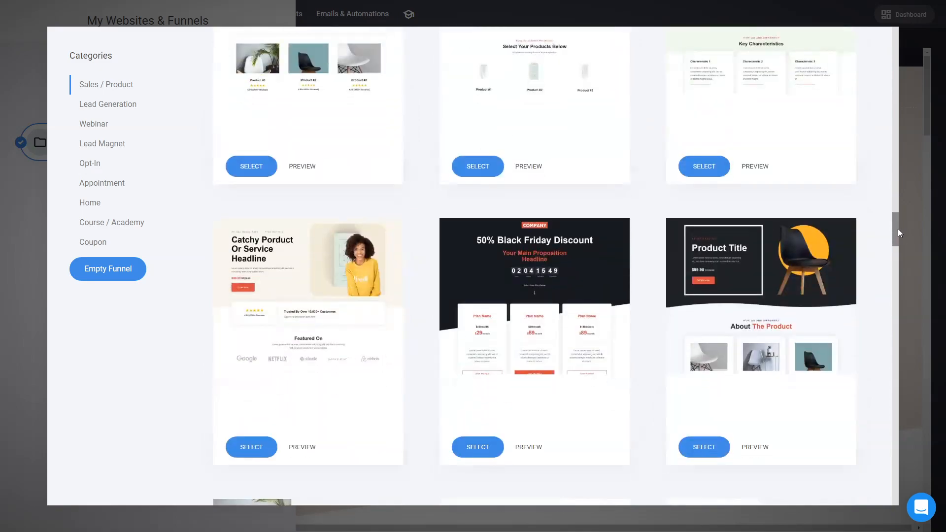
{"action": "scroll", "scroll_direction": "down", "scroll_amount": 3}
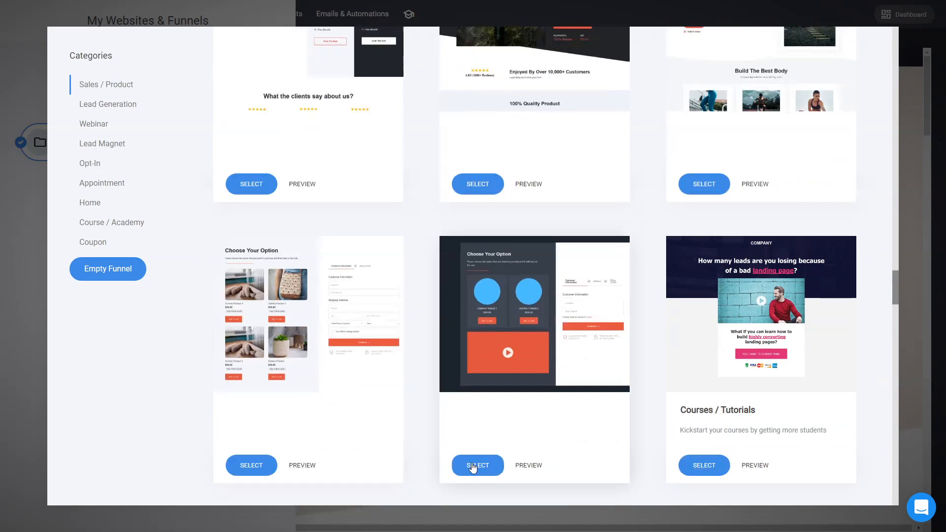
Select the 'Choose Your Option' checkout template, check its funnel steps and add it as a new funnel.
{"action": "left_click", "coordinate": [477, 465]}
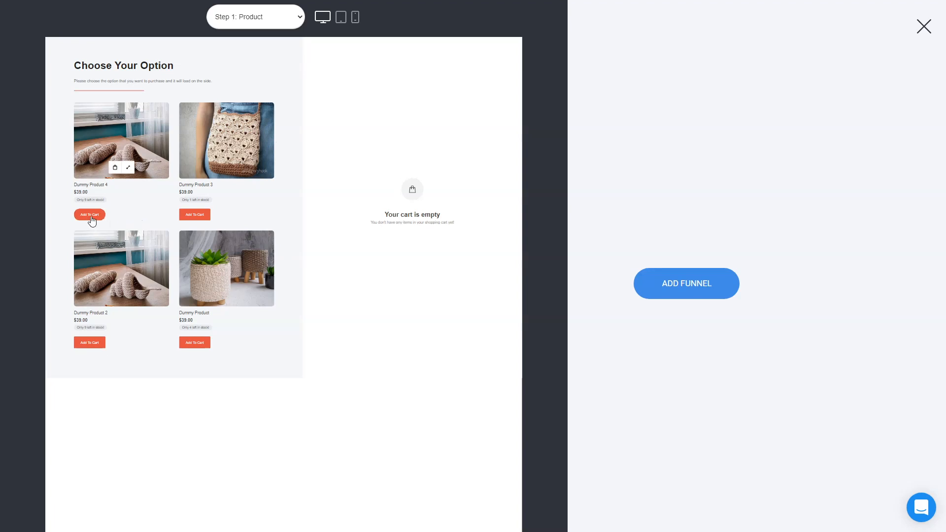
{"action": "mouse_move", "coordinate": [50, 295]}
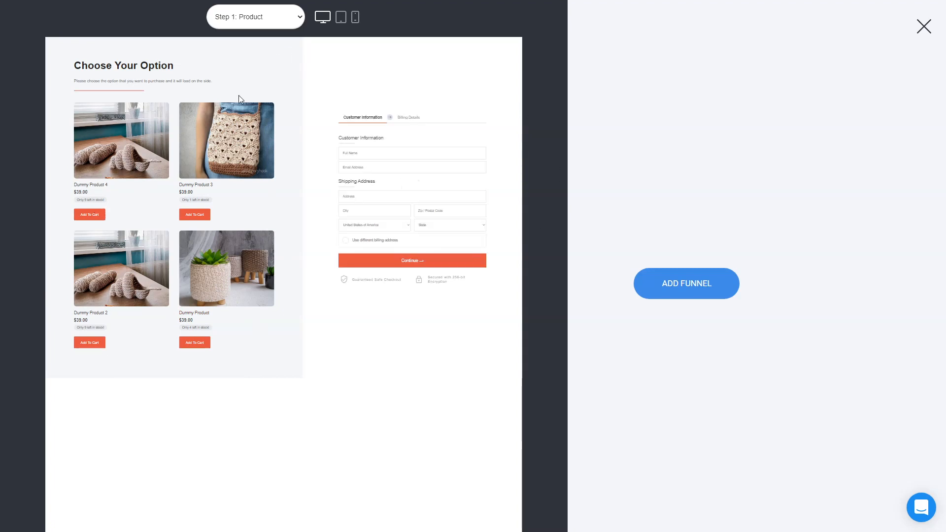
{"action": "mouse_move", "coordinate": [438, 174]}
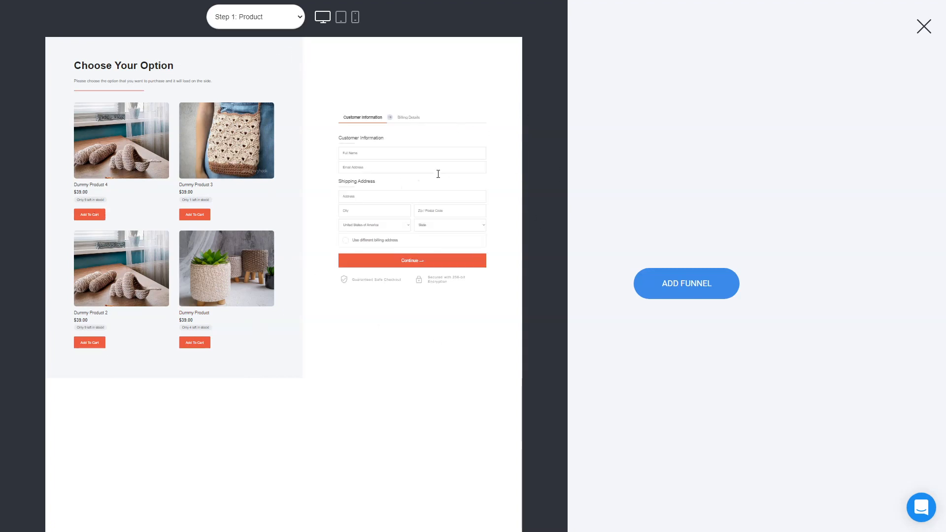
{"action": "mouse_move", "coordinate": [388, 188]}
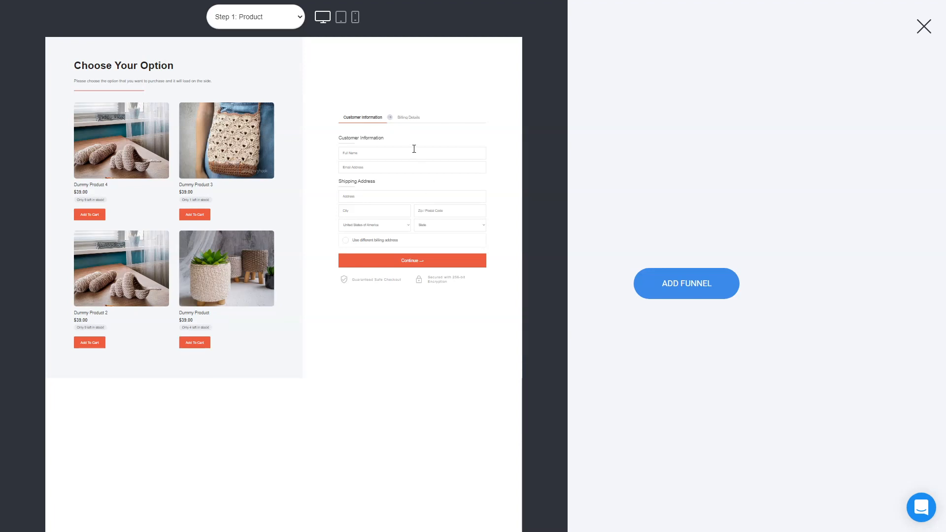
{"action": "left_click", "coordinate": [255, 16]}
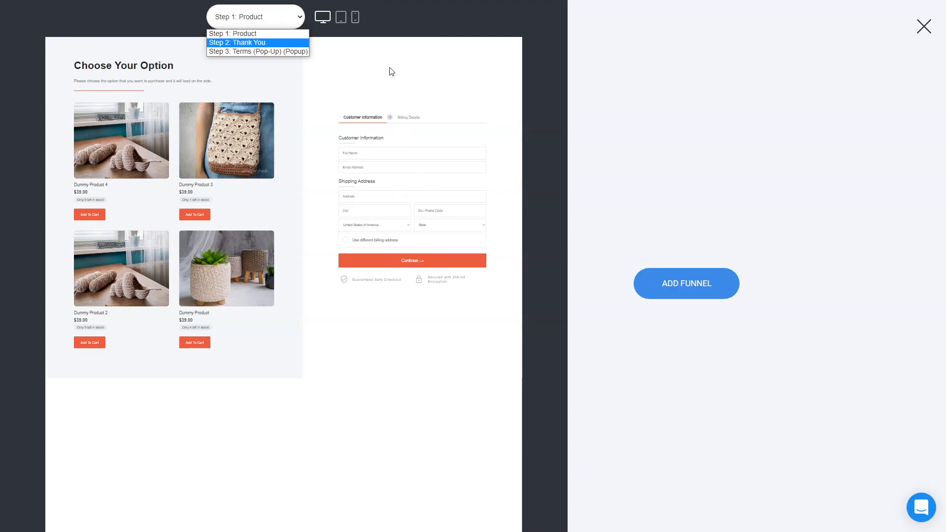
{"action": "left_click", "coordinate": [686, 283]}
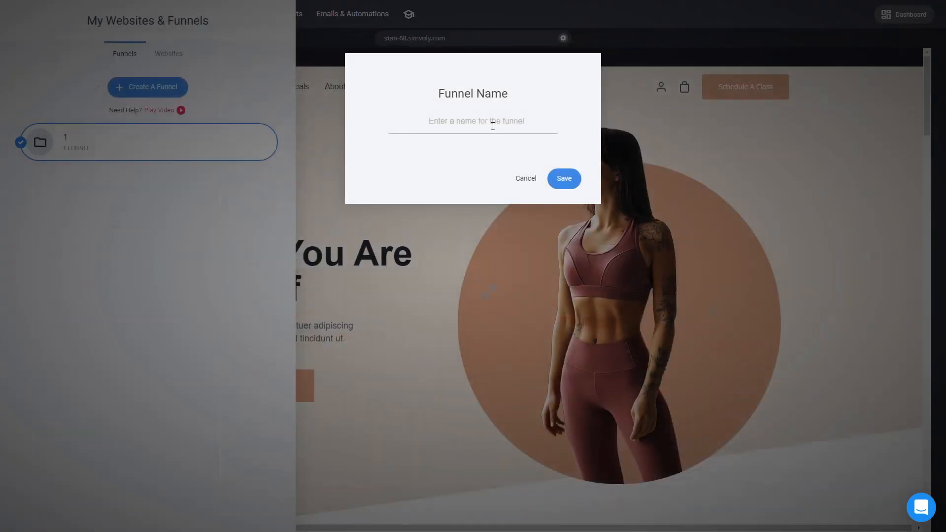
Name the new funnel '1' and save it, landing on its product step.
{"action": "type", "text": "1"}
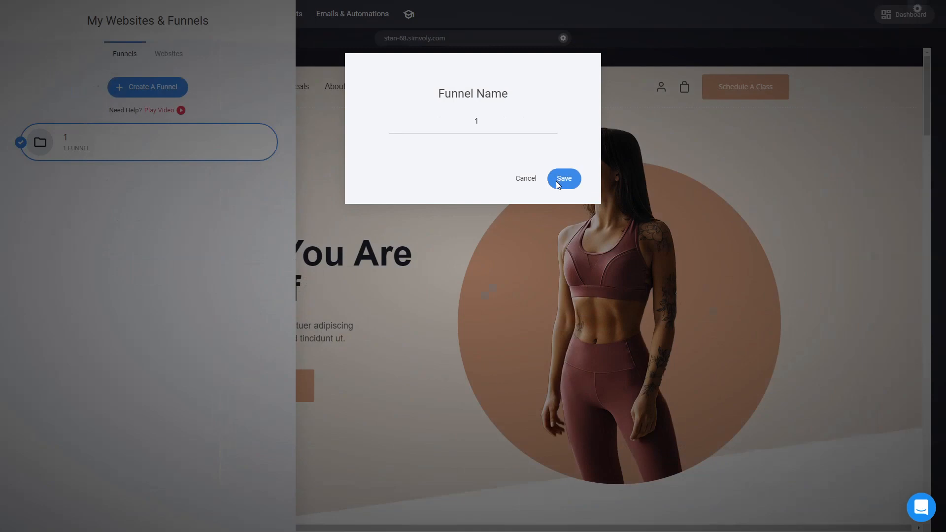
{"action": "left_click", "coordinate": [564, 179]}
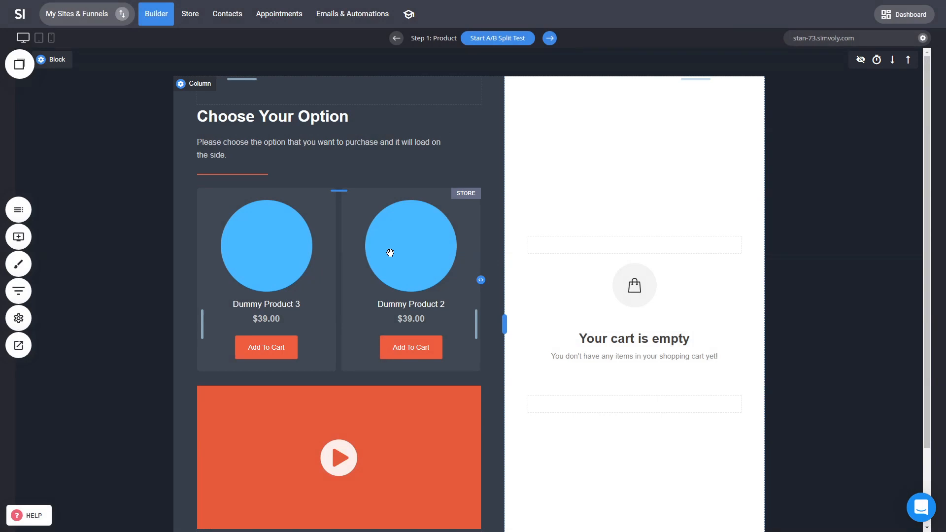
Select the checkout element, adjust its styling settings and launch a live preview.
{"action": "left_click", "coordinate": [390, 253]}
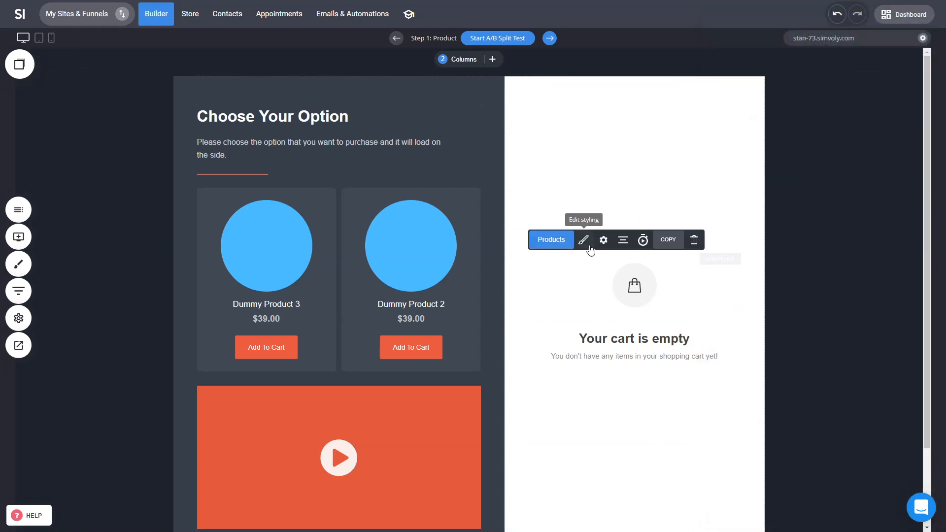
{"action": "left_click", "coordinate": [603, 239]}
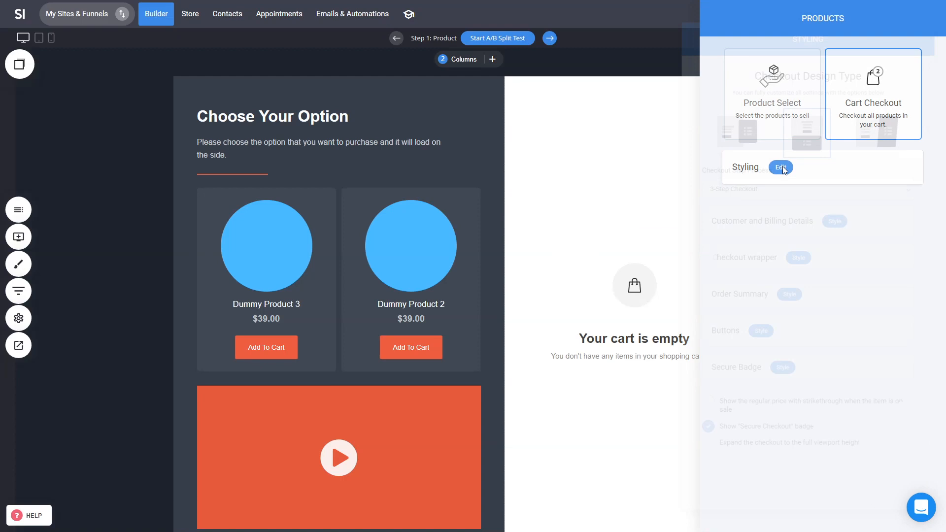
{"action": "left_click", "coordinate": [780, 167]}
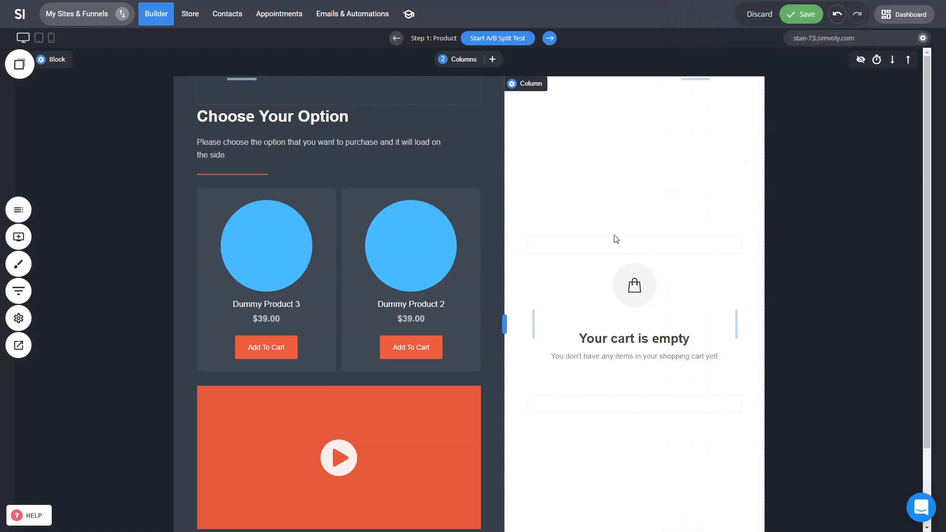
{"action": "left_click", "coordinate": [800, 14]}
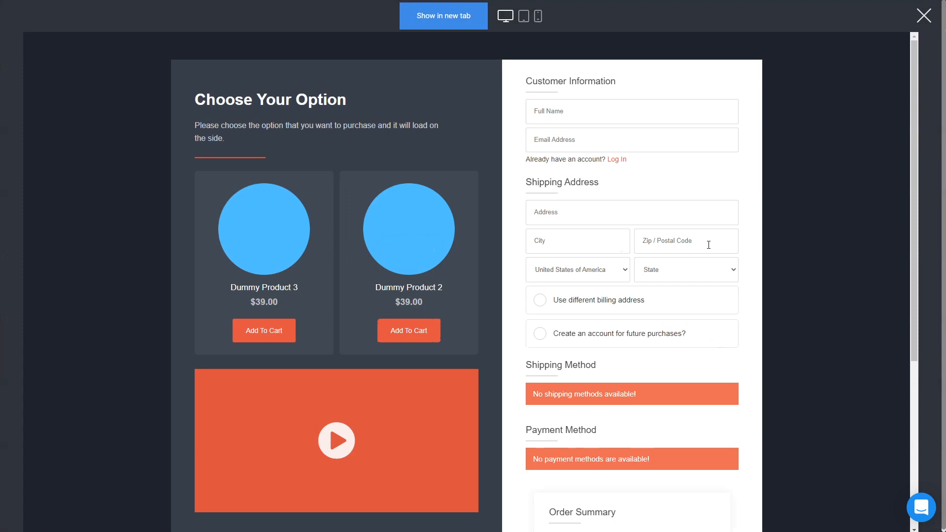
Check Dummy Product 3's quick view and the $78 order summary, then close the preview.
{"action": "scroll", "scroll_direction": "down", "scroll_amount": 3}
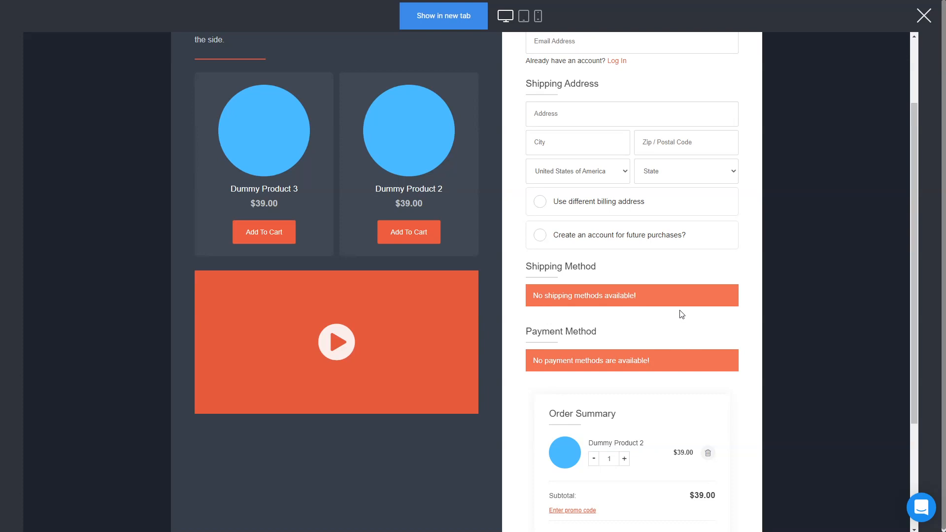
{"action": "mouse_move", "coordinate": [307, 262]}
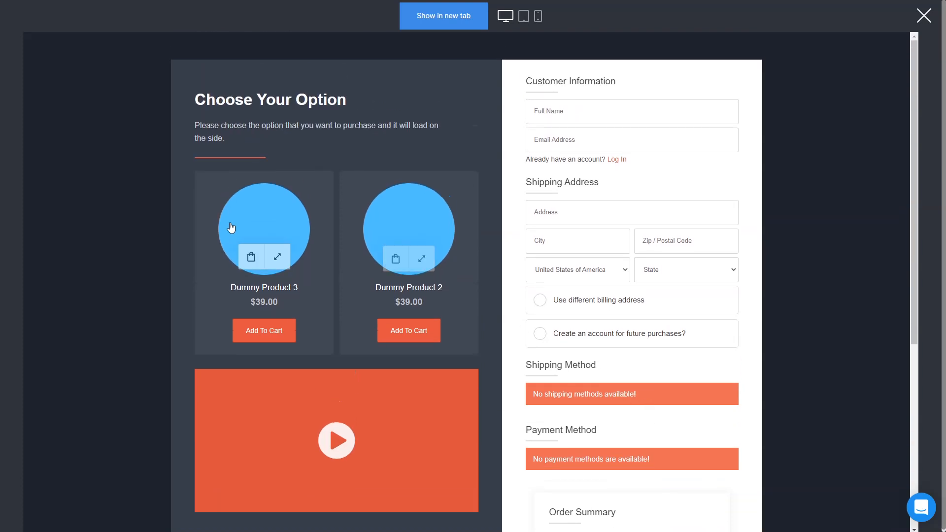
{"action": "mouse_move", "coordinate": [248, 198]}
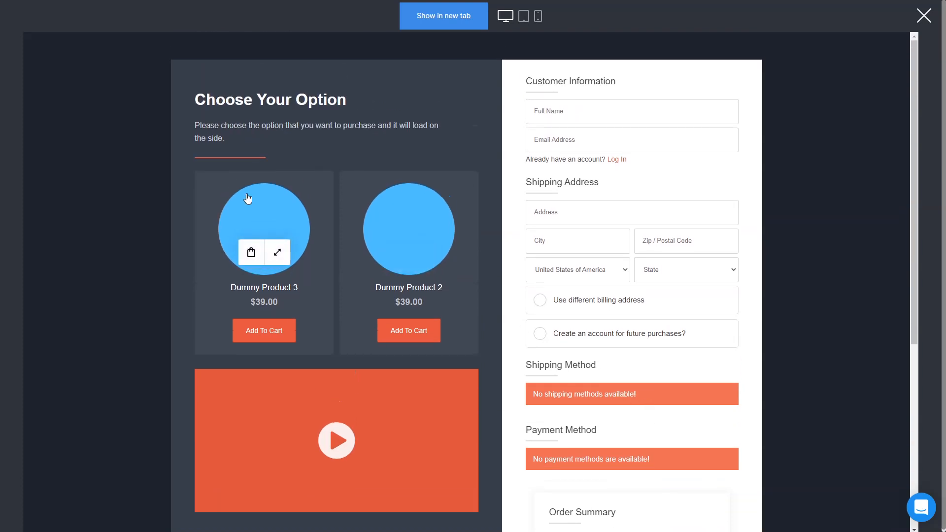
{"action": "mouse_move", "coordinate": [278, 252]}
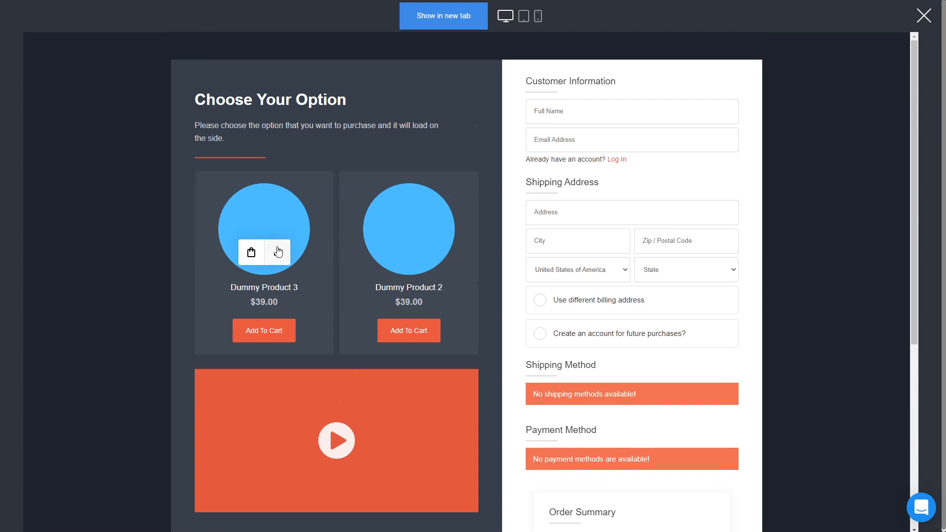
{"action": "left_click", "coordinate": [278, 252]}
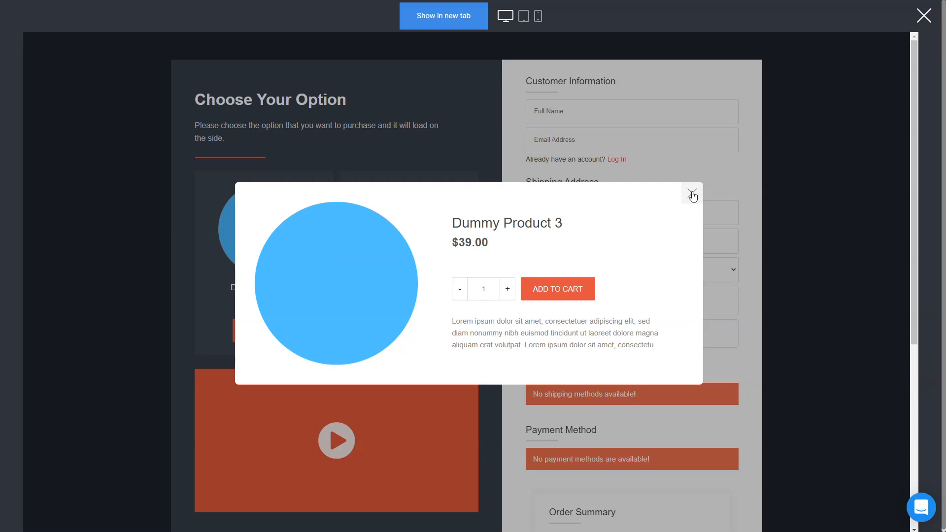
{"action": "left_click", "coordinate": [691, 194]}
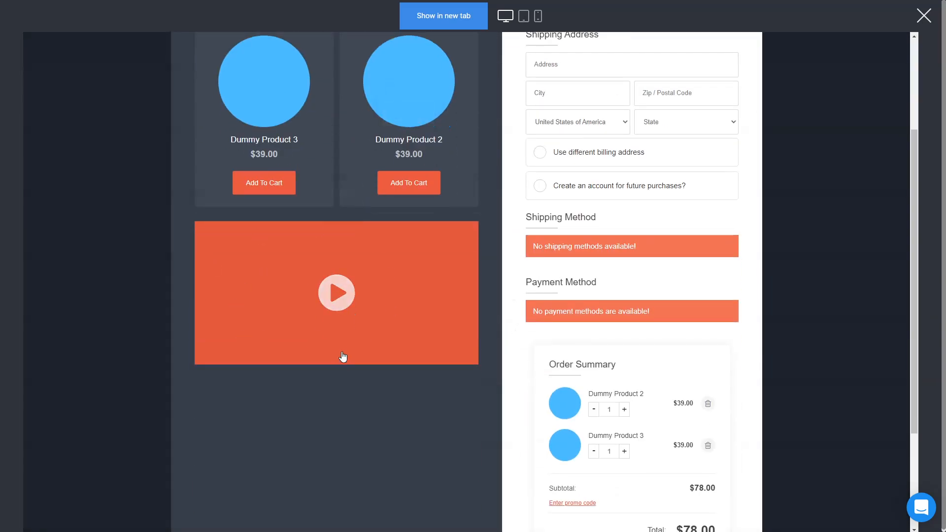
{"action": "scroll", "scroll_direction": "down", "scroll_amount": 3}
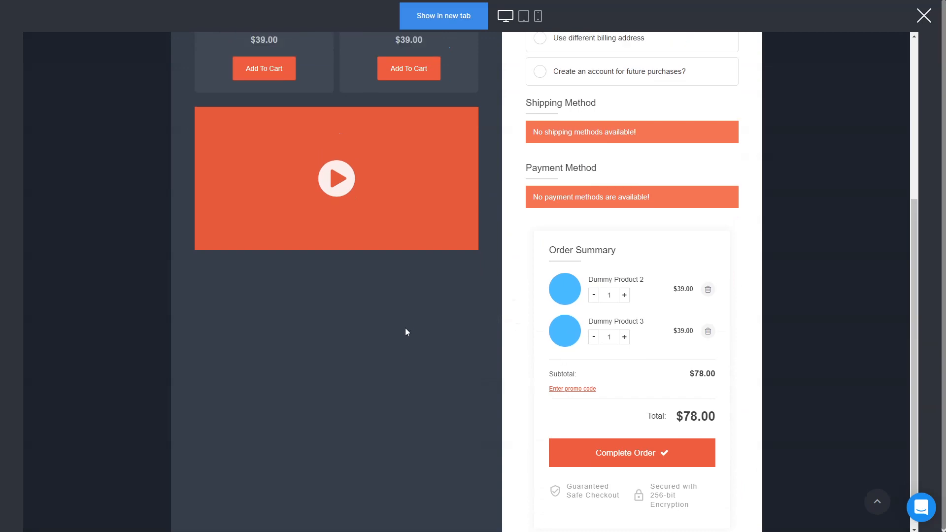
{"action": "scroll", "scroll_direction": "up", "scroll_amount": 3}
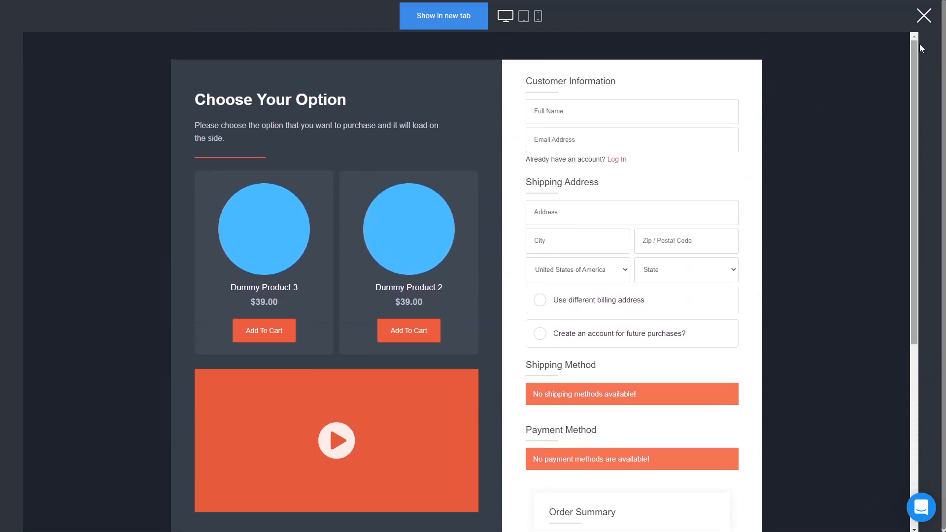
{"action": "left_click", "coordinate": [922, 16]}
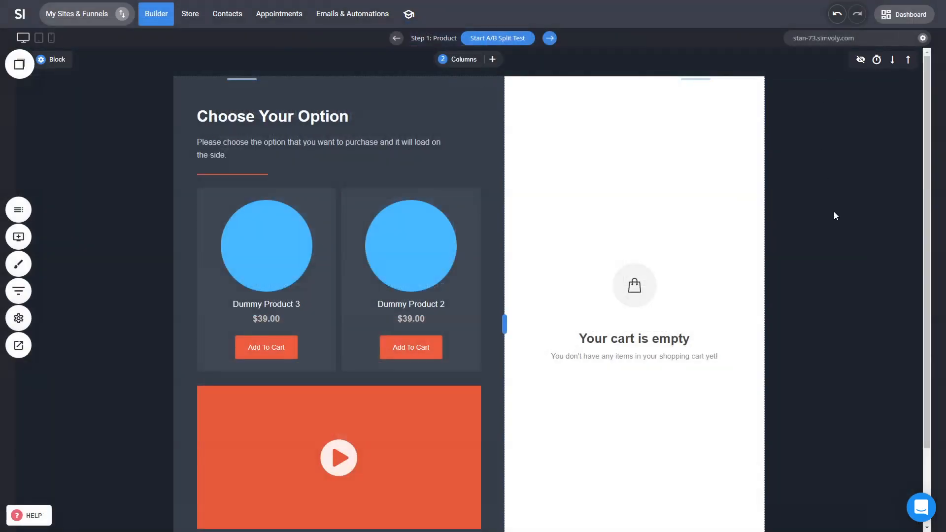